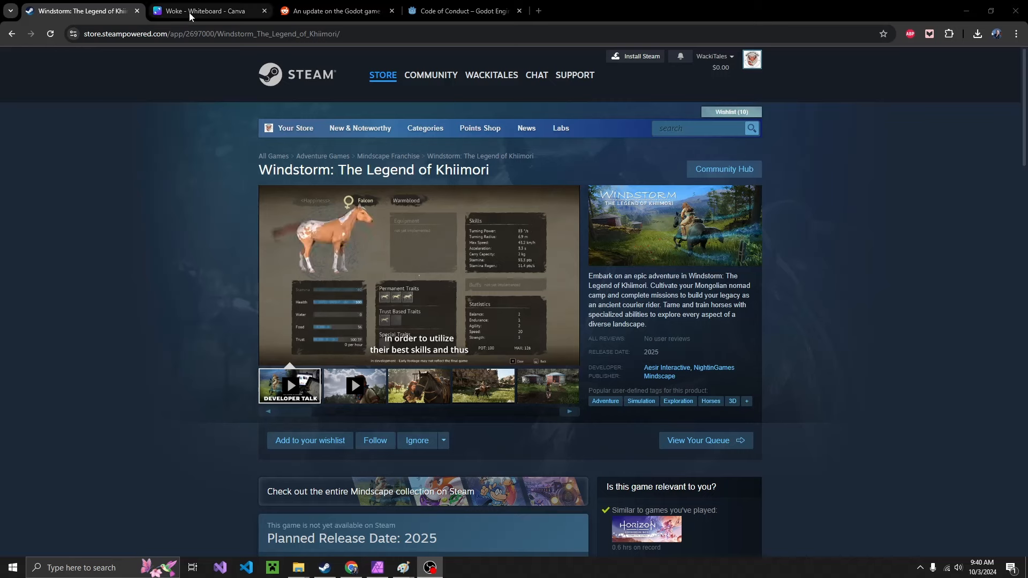
- Switch to the Woke whiteboard and scroll down to the 'woke studios' tweet screenshot
{"action": "left_click", "coordinate": [205, 11]}
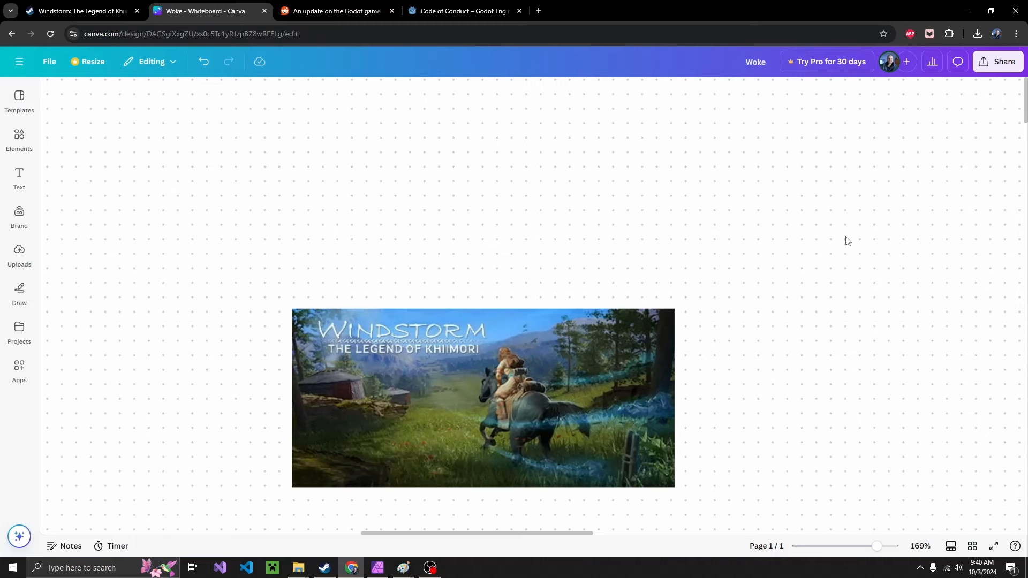
{"action": "mouse_move", "coordinate": [683, 241]}
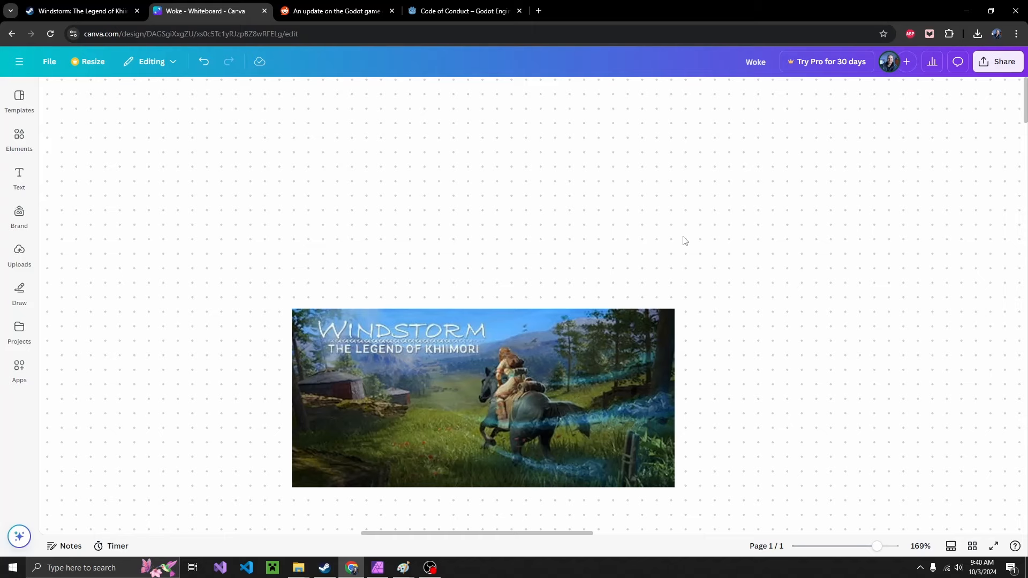
{"action": "mouse_move", "coordinate": [257, 276]}
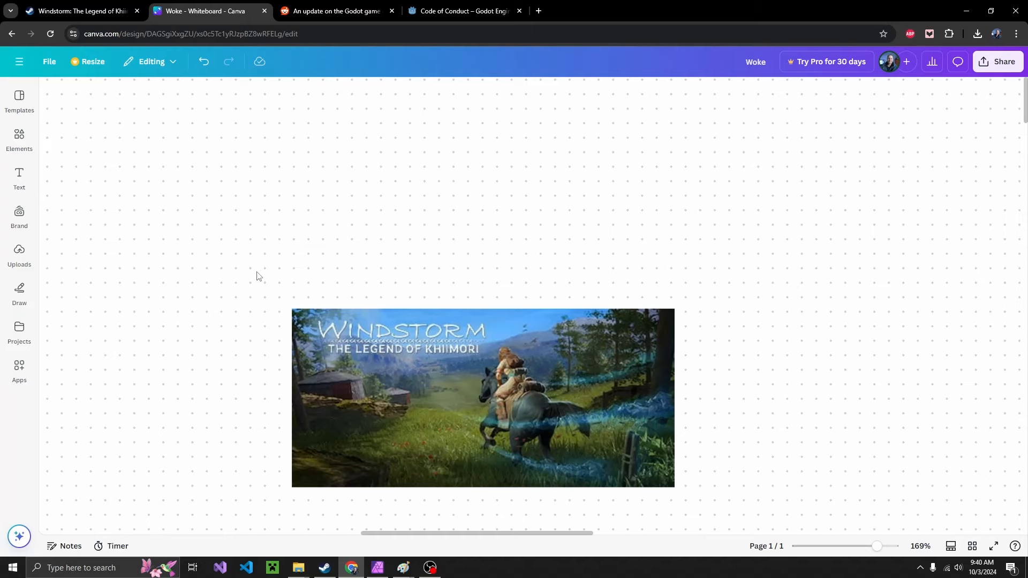
{"action": "scroll", "scroll_direction": "down", "scroll_amount": 3}
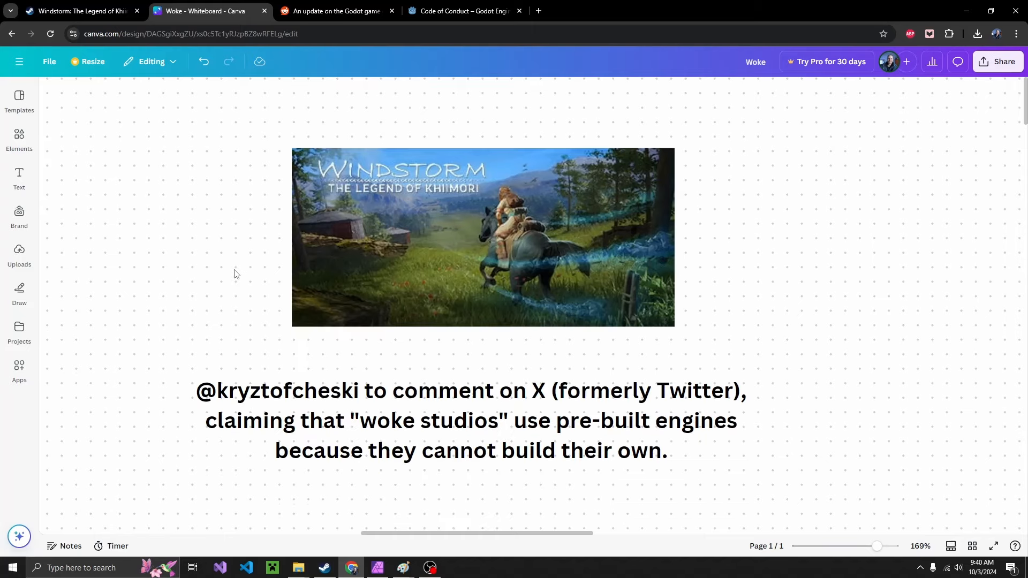
{"action": "mouse_move", "coordinate": [247, 365]}
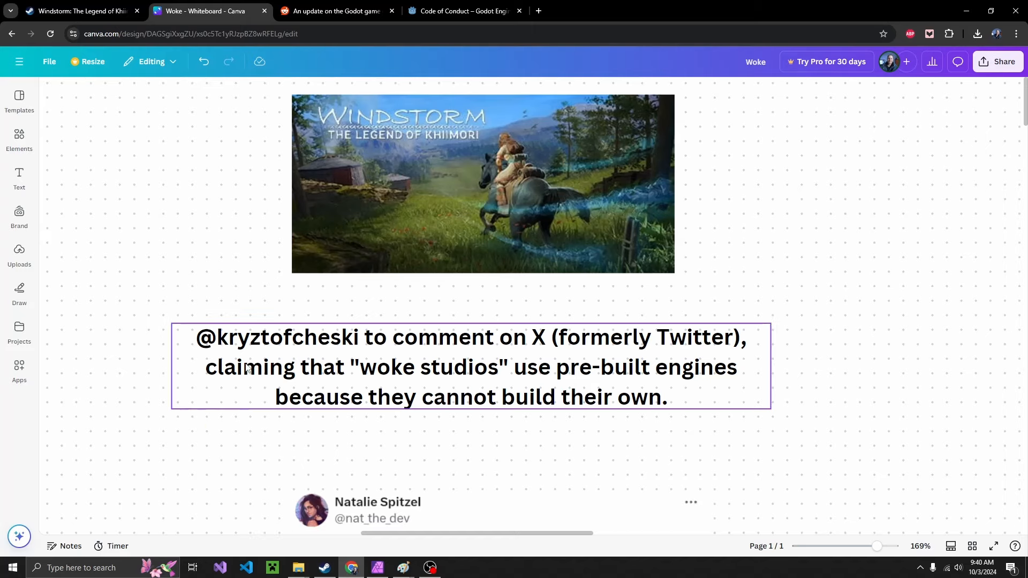
{"action": "scroll", "scroll_direction": "down", "scroll_amount": 3}
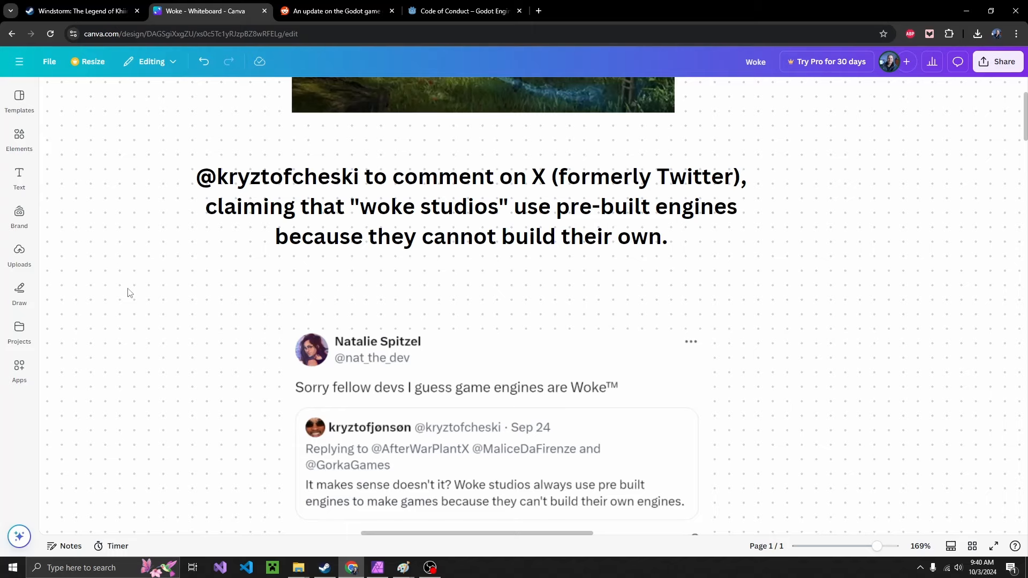
{"action": "mouse_move", "coordinate": [261, 328]}
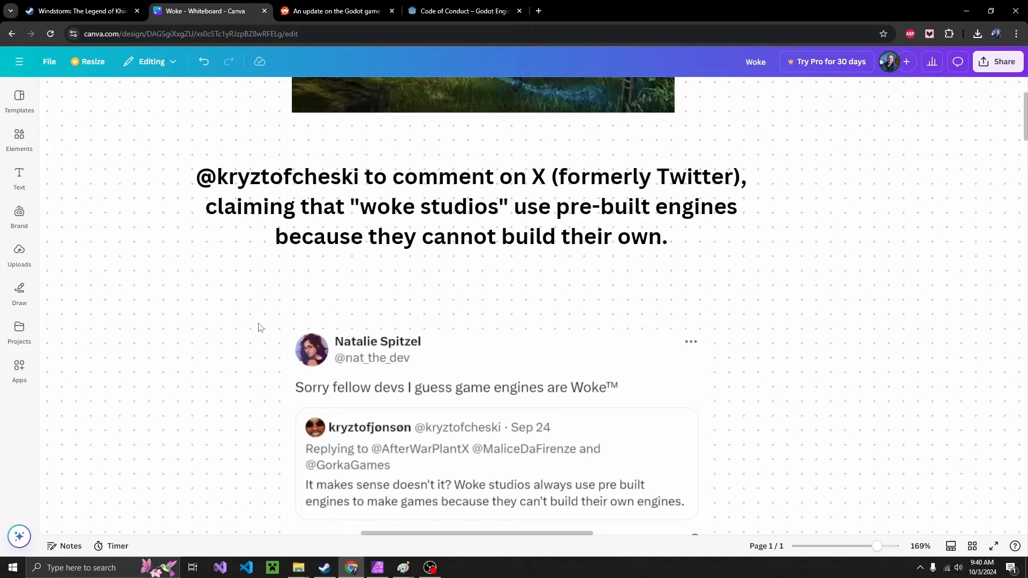
{"action": "left_click", "coordinate": [390, 491]}
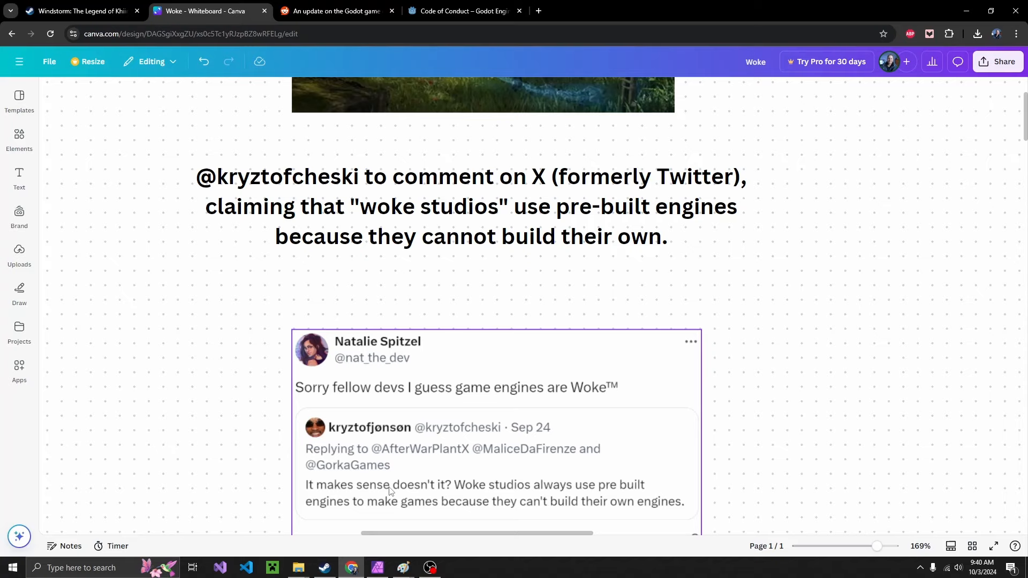
{"action": "mouse_move", "coordinate": [341, 524]}
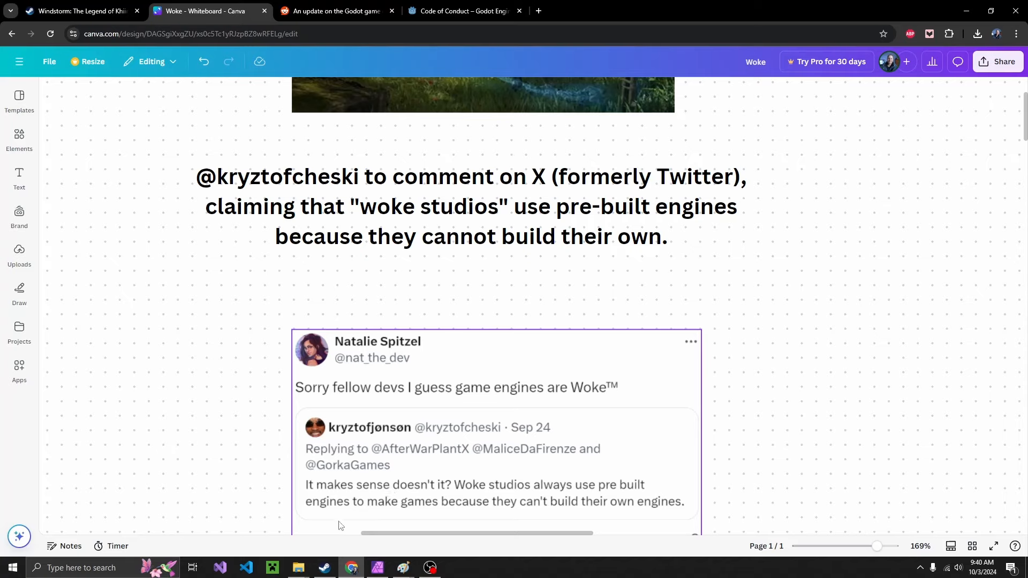
{"action": "mouse_move", "coordinate": [460, 514]}
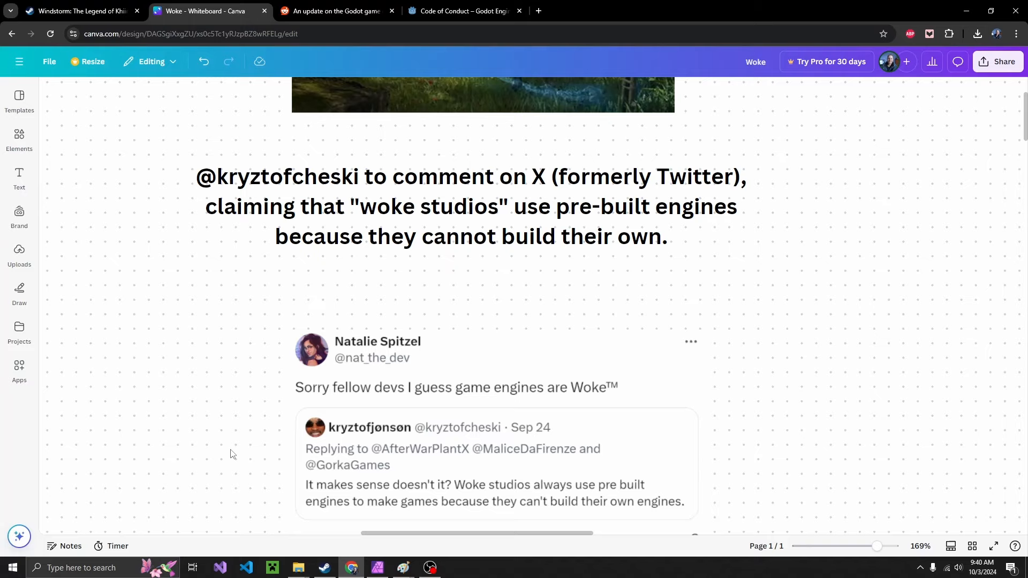
{"action": "mouse_move", "coordinate": [236, 427]}
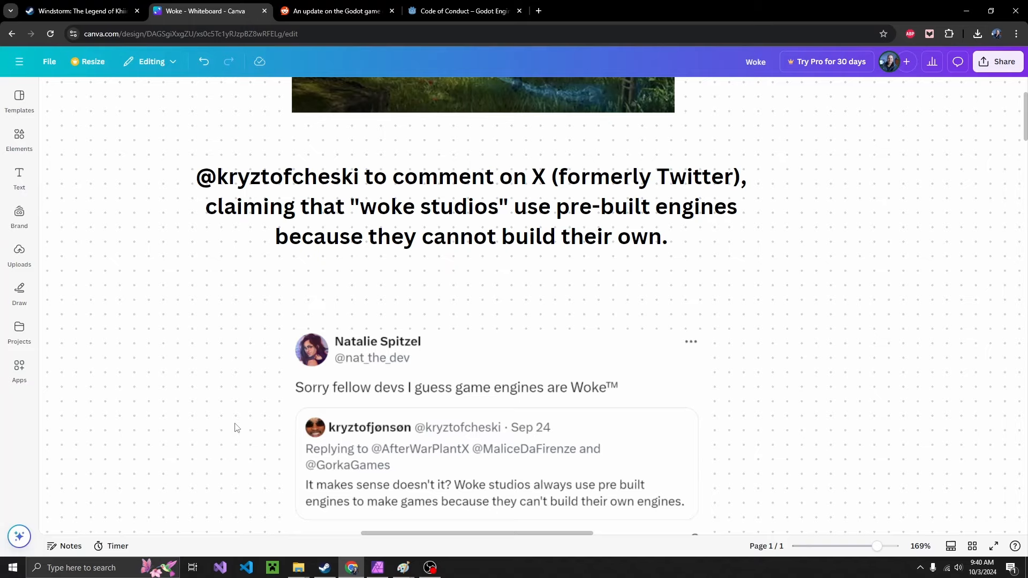
{"action": "scroll", "scroll_direction": "down", "scroll_amount": 3}
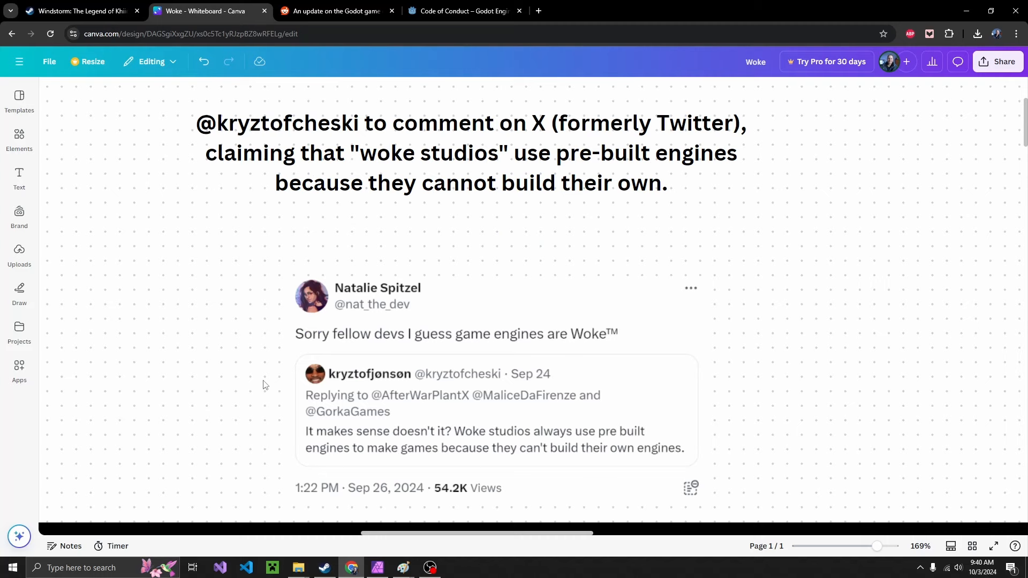
- Scroll down to the collage of the Godot profile, logo and 'game engines are woke' post
{"action": "scroll", "scroll_direction": "down", "scroll_amount": 3}
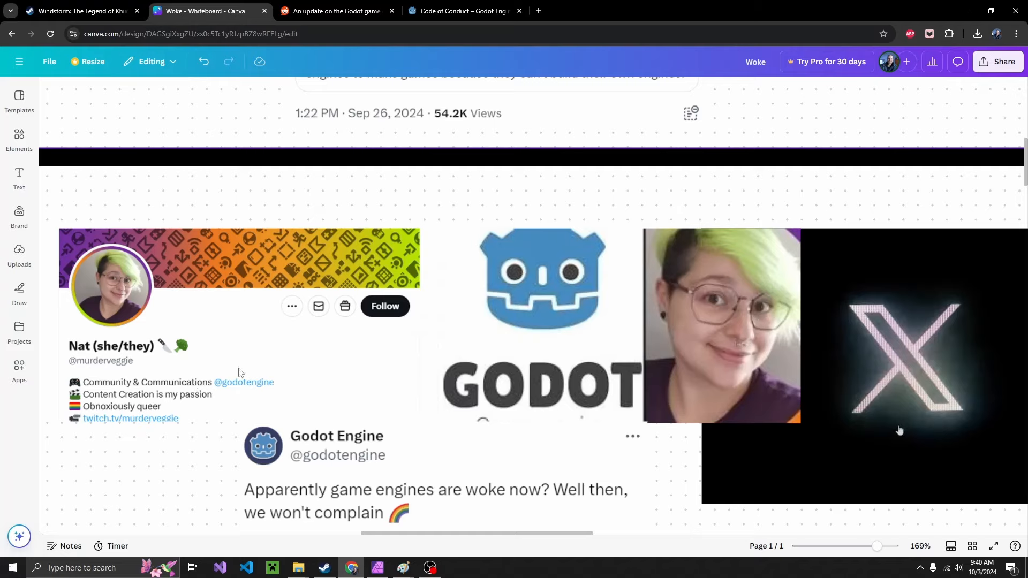
{"action": "mouse_move", "coordinate": [164, 333]}
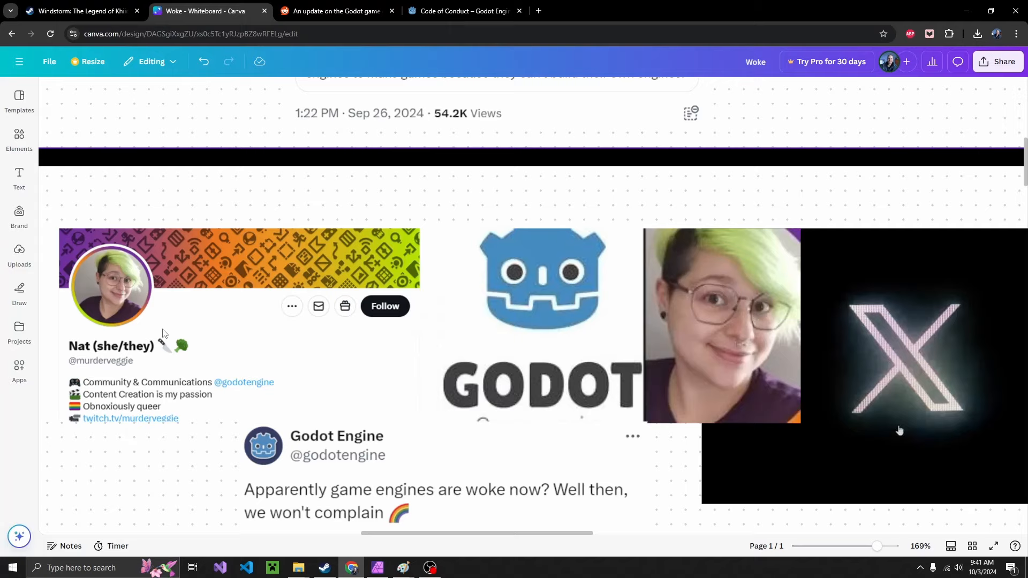
{"action": "scroll", "scroll_direction": "down", "scroll_amount": 3}
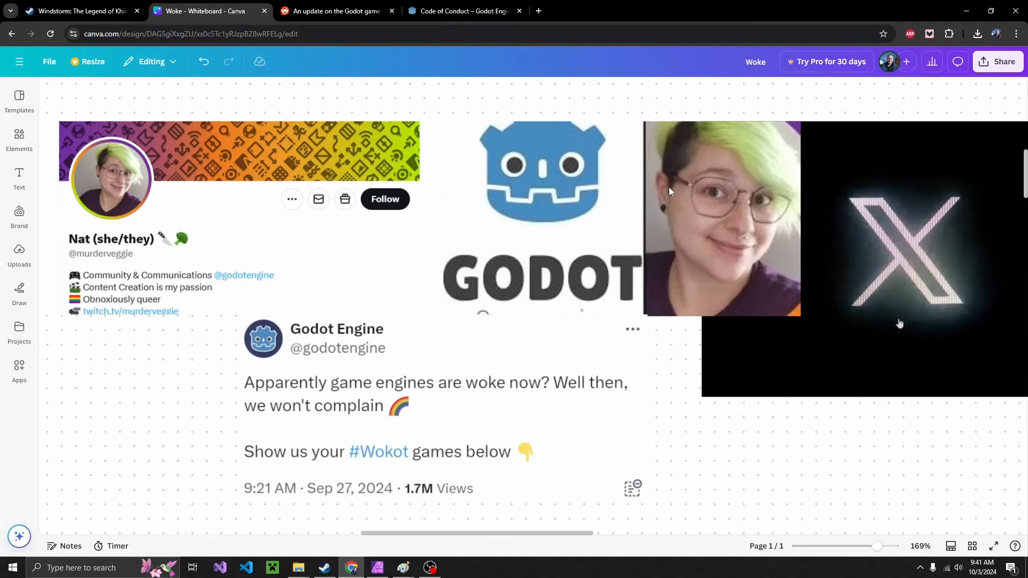
{"action": "mouse_move", "coordinate": [386, 259]}
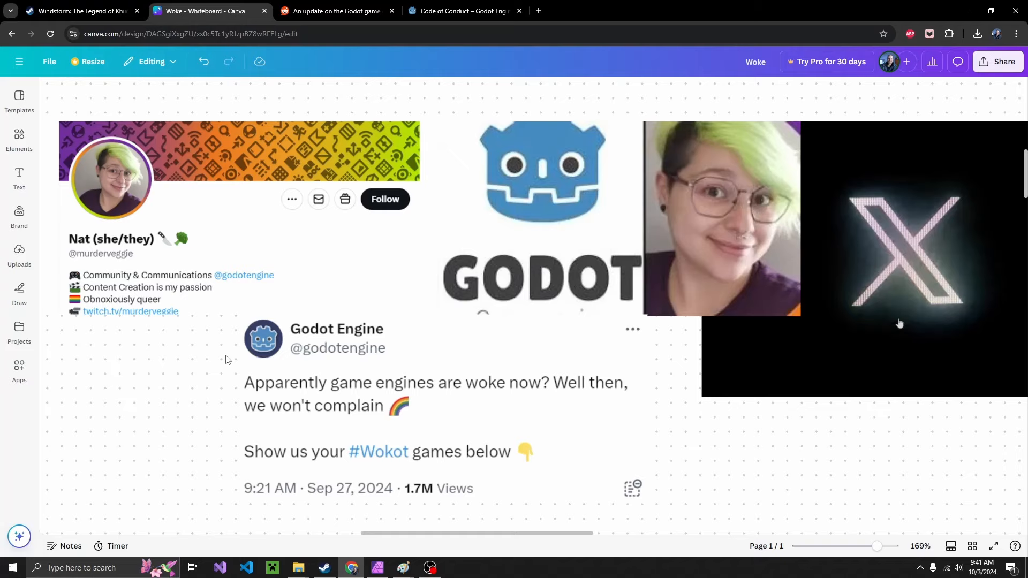
{"action": "mouse_move", "coordinate": [371, 330]}
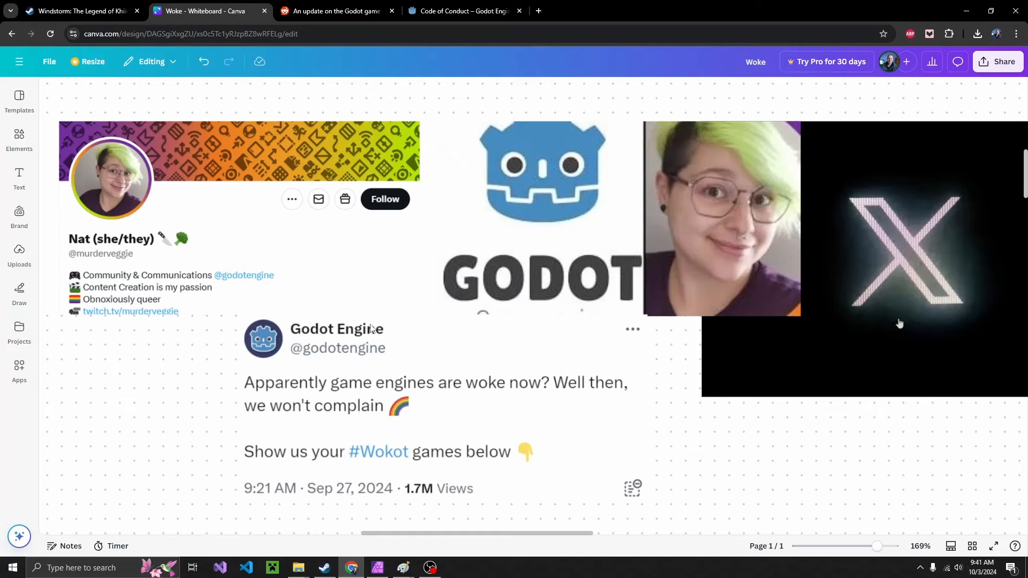
{"action": "mouse_move", "coordinate": [424, 404]}
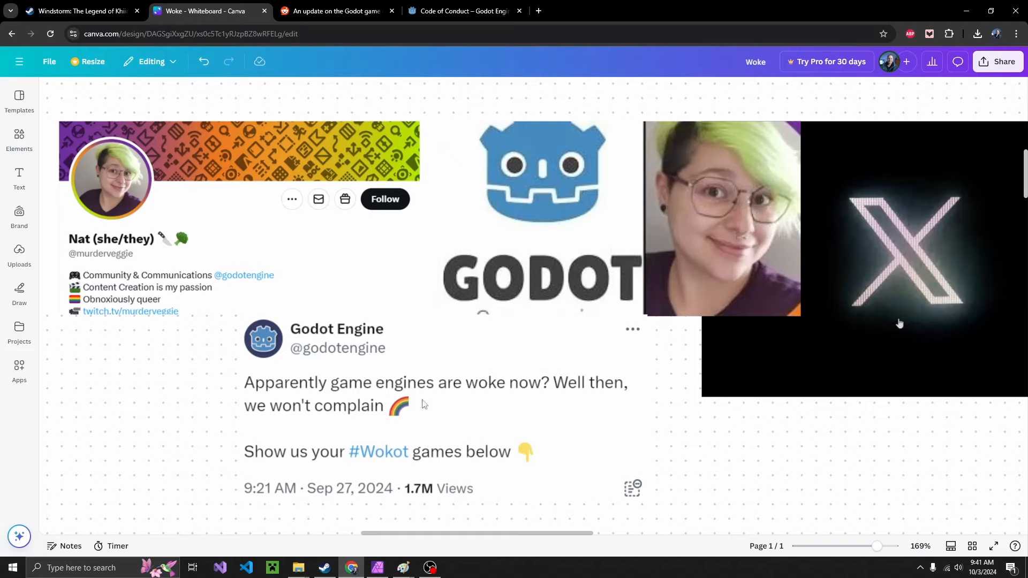
{"action": "mouse_move", "coordinate": [385, 428]}
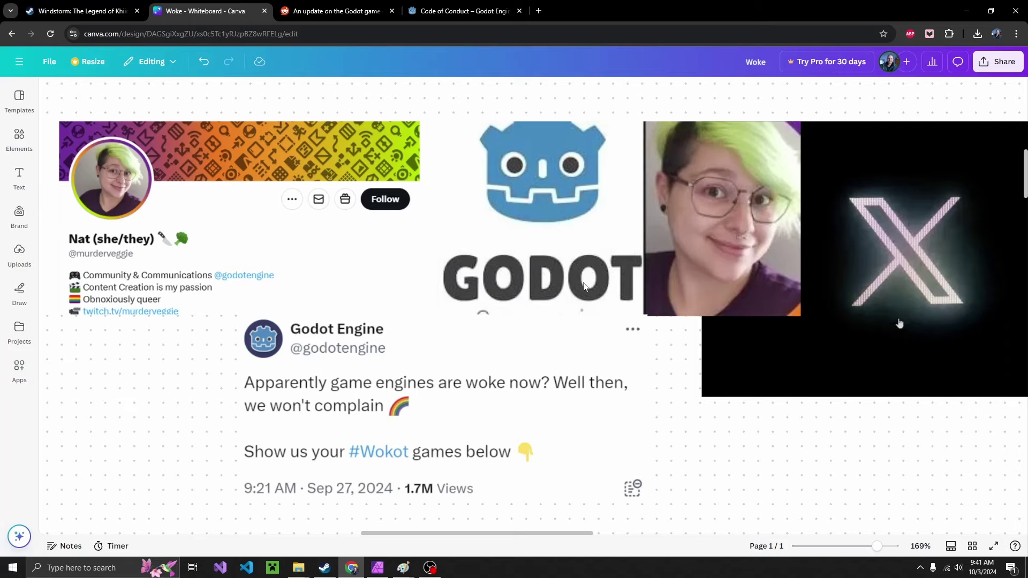
{"action": "scroll", "scroll_direction": "down", "scroll_amount": 3}
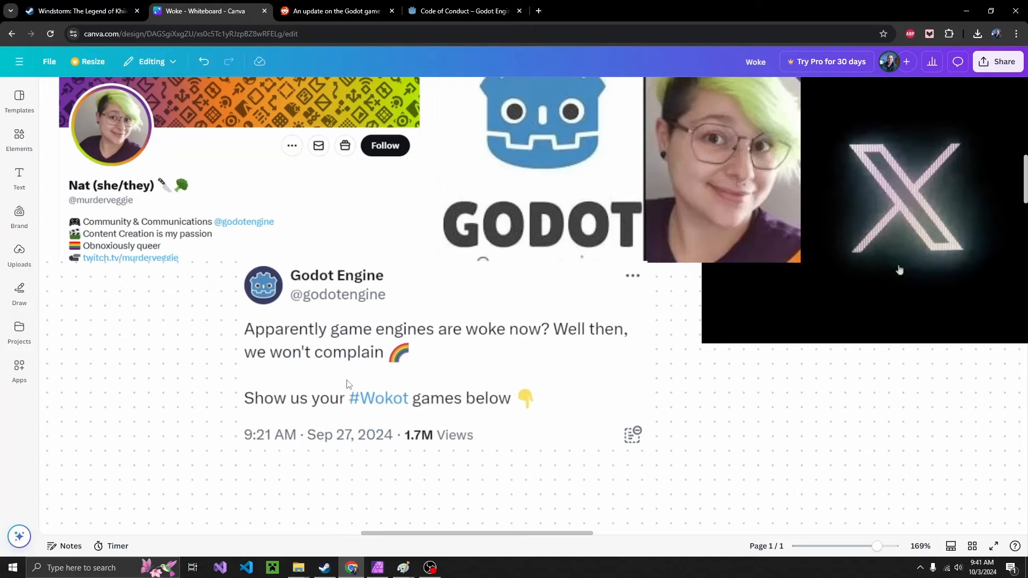
{"action": "mouse_move", "coordinate": [322, 432]}
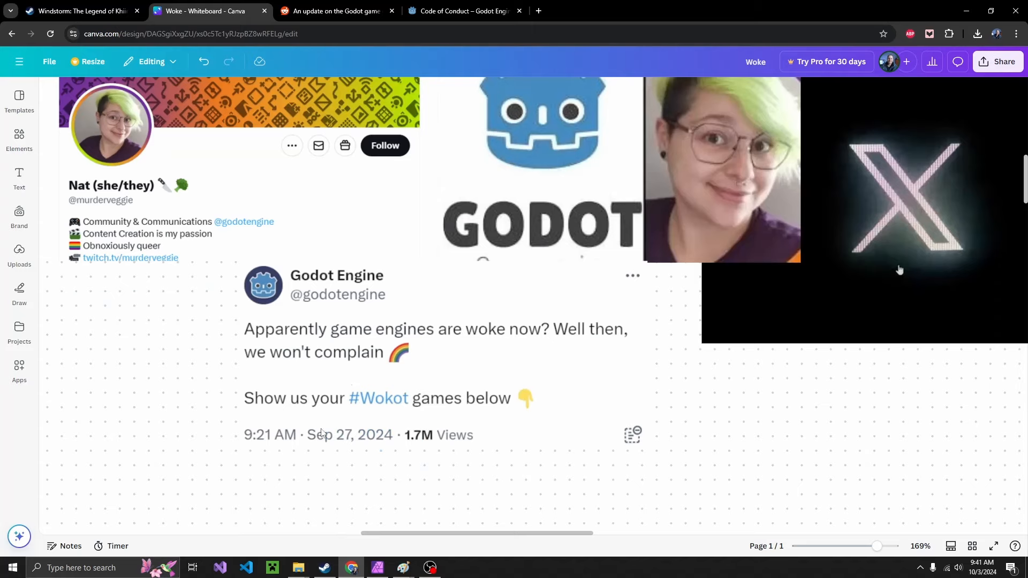
{"action": "mouse_move", "coordinate": [462, 291]}
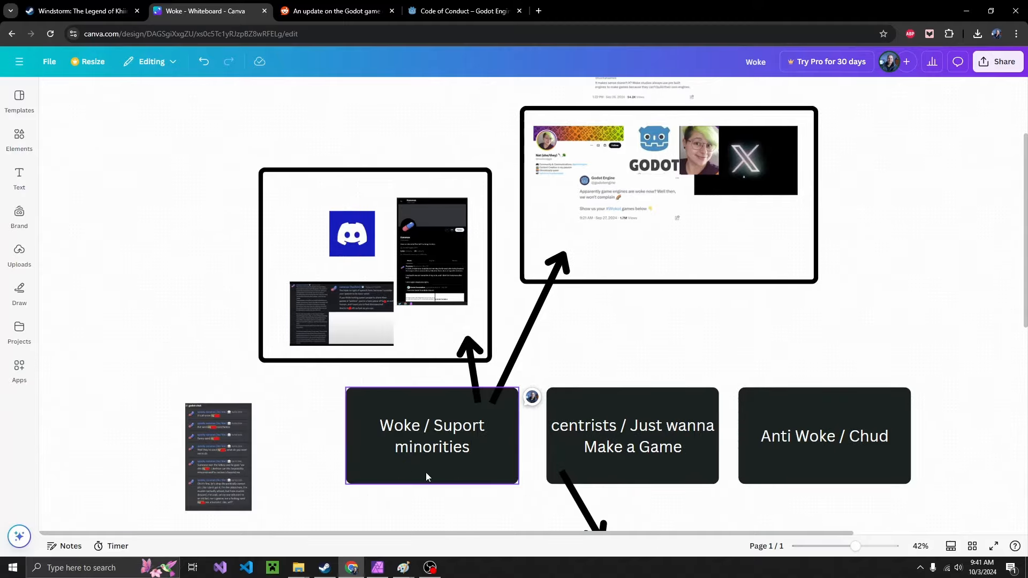
{"action": "left_click", "coordinate": [392, 253]}
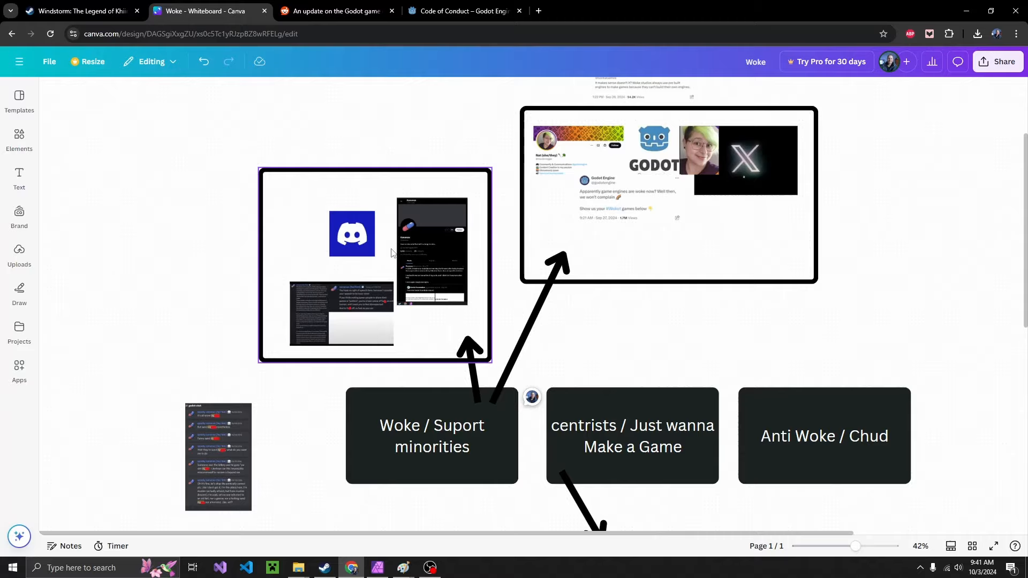
{"action": "mouse_move", "coordinate": [331, 227]}
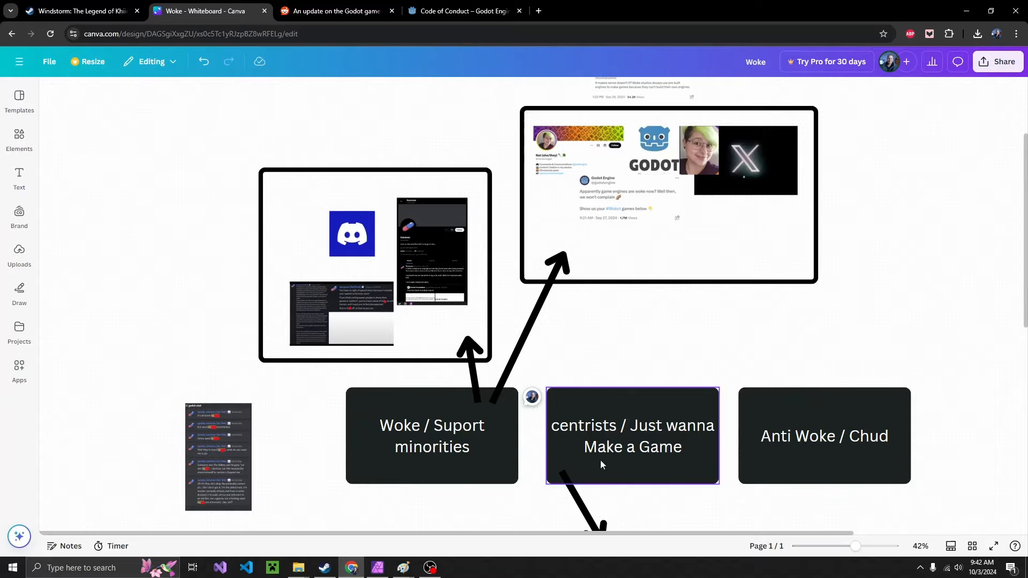
{"action": "left_click", "coordinate": [824, 435]}
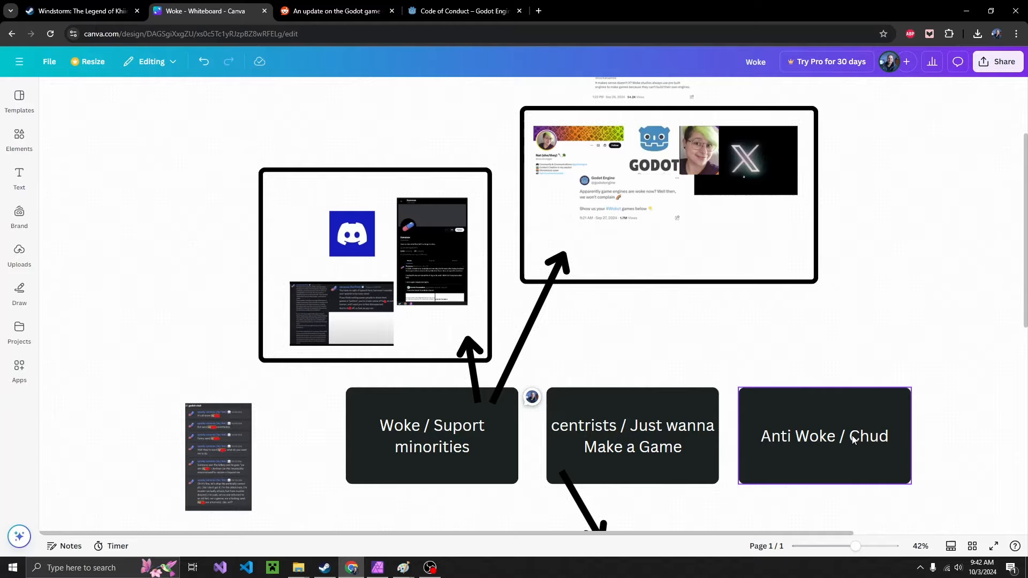
{"action": "left_click", "coordinate": [672, 353]}
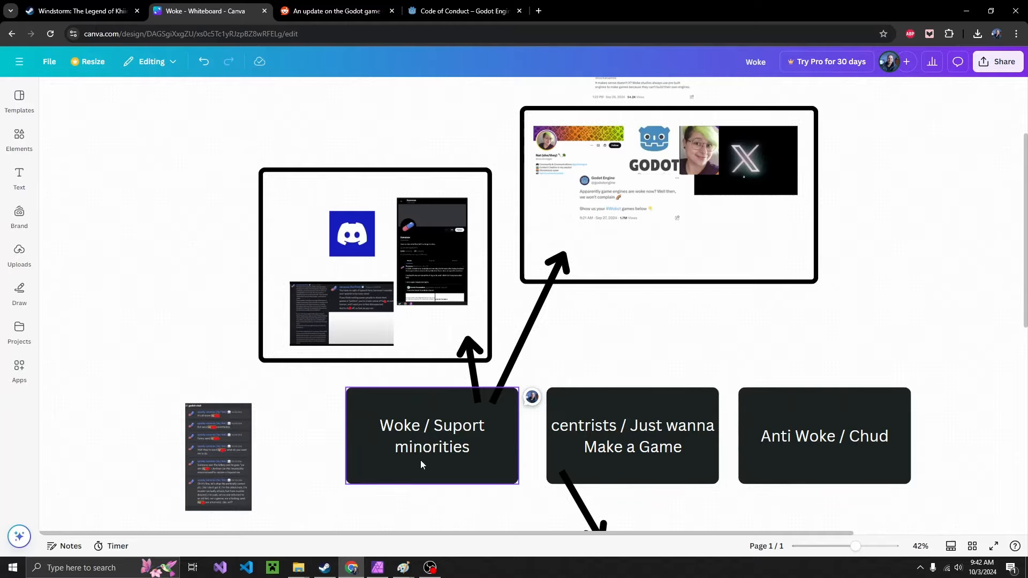
{"action": "left_click", "coordinate": [824, 435]}
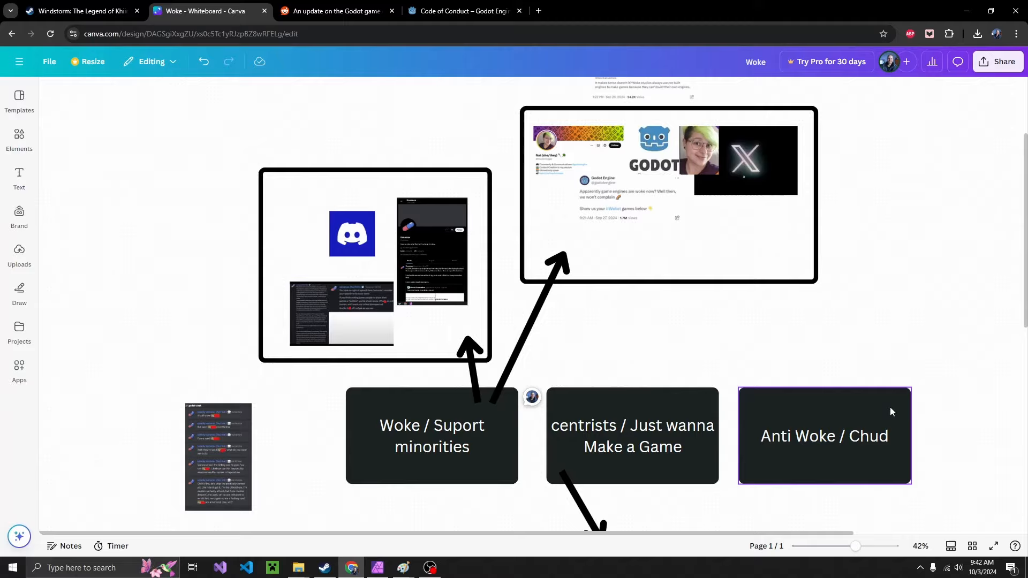
{"action": "mouse_move", "coordinate": [785, 497]}
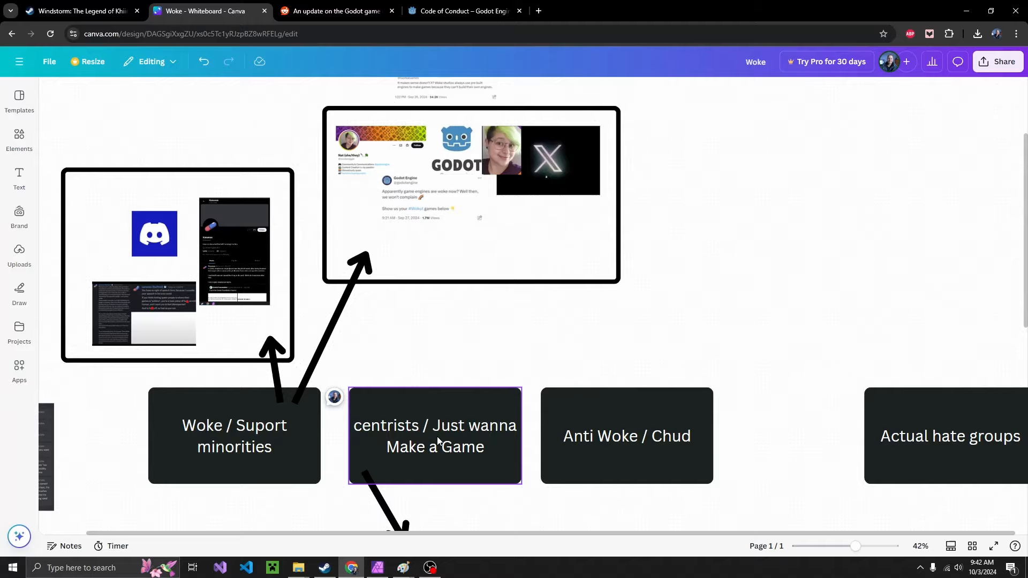
{"action": "left_click", "coordinate": [901, 378]}
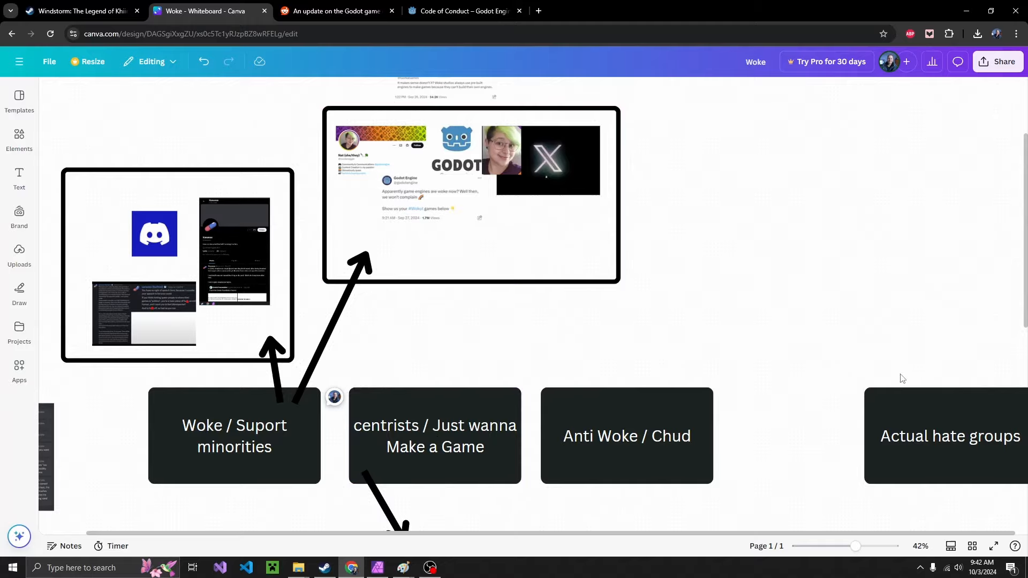
{"action": "left_click", "coordinate": [234, 436]}
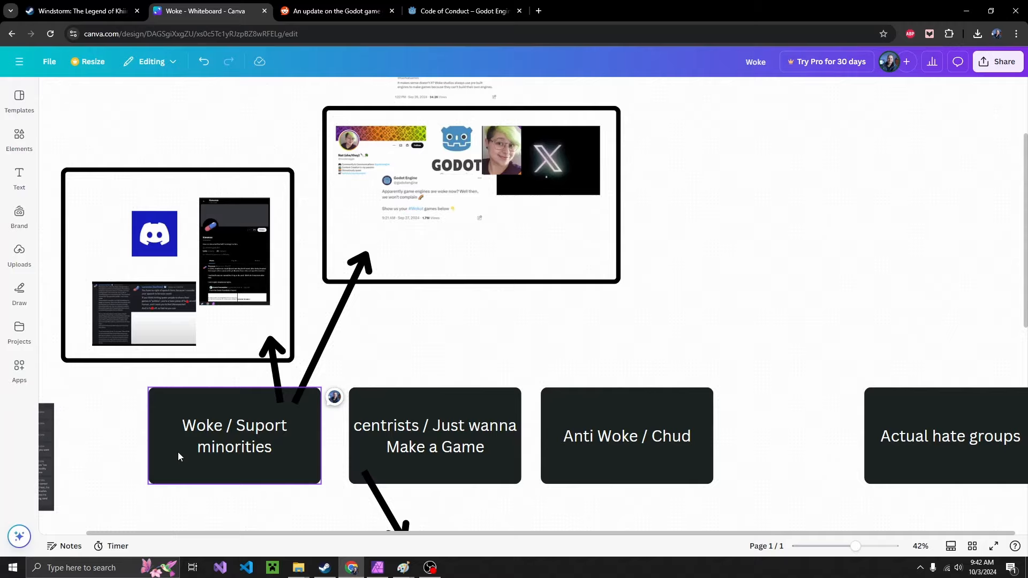
{"action": "left_click", "coordinate": [475, 493]}
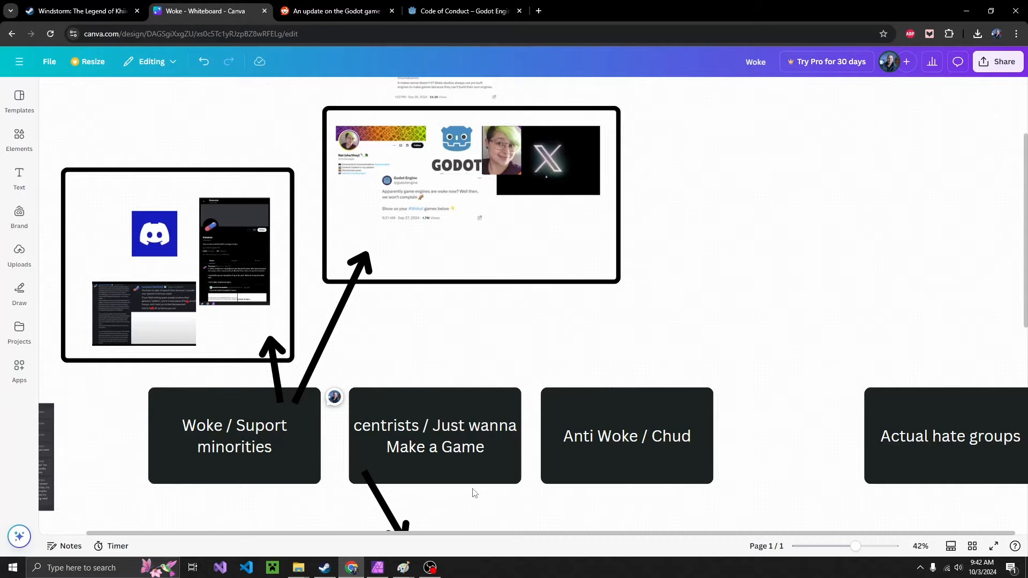
{"action": "left_click", "coordinate": [435, 435]}
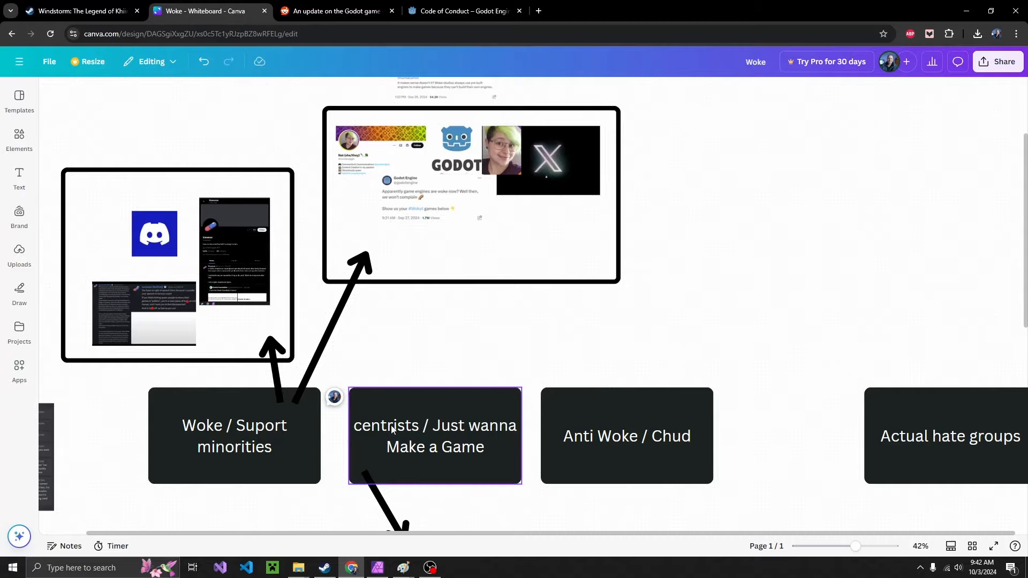
{"action": "left_click", "coordinate": [134, 251]}
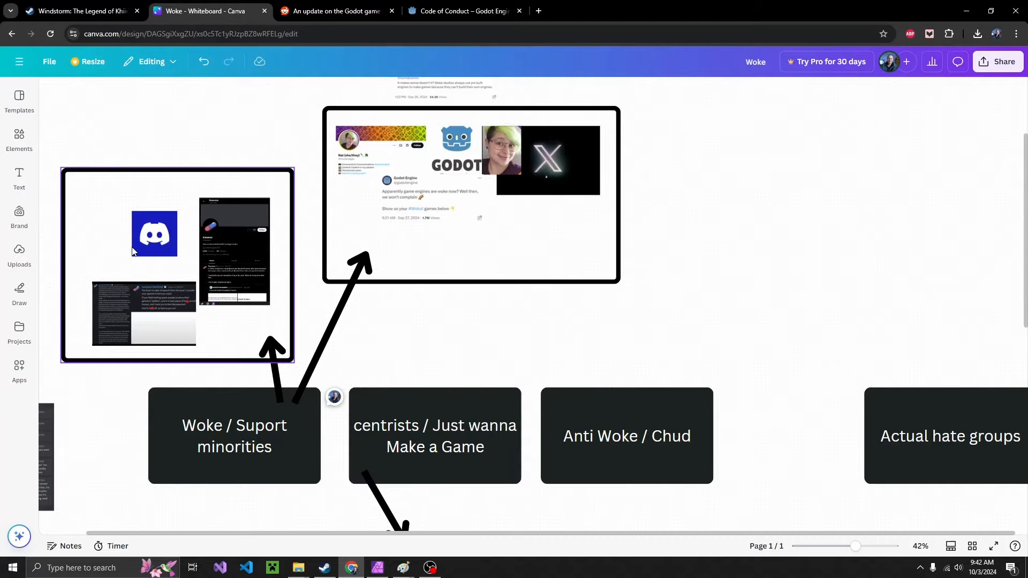
{"action": "left_click", "coordinate": [447, 274]}
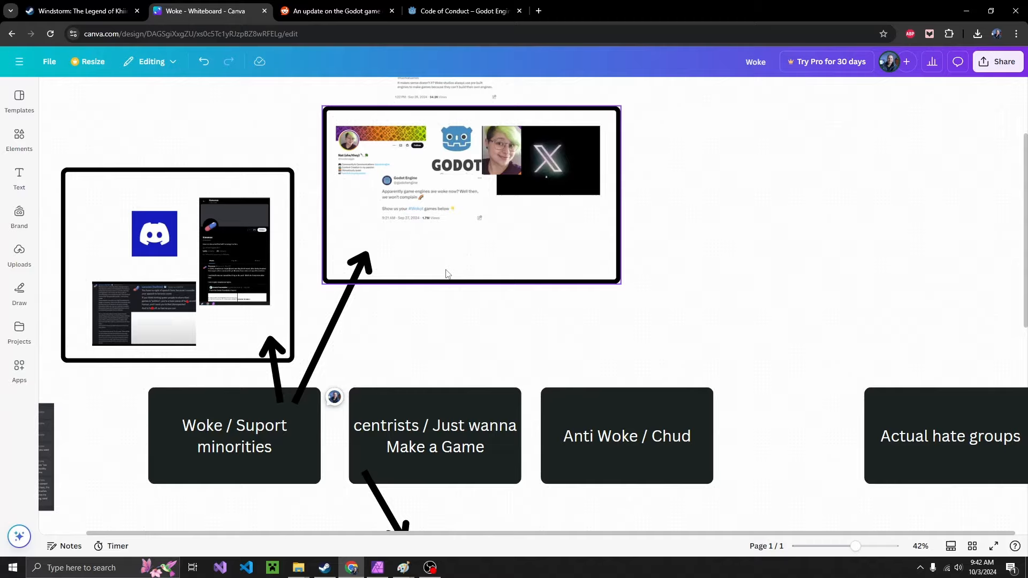
{"action": "left_click", "coordinate": [941, 425]}
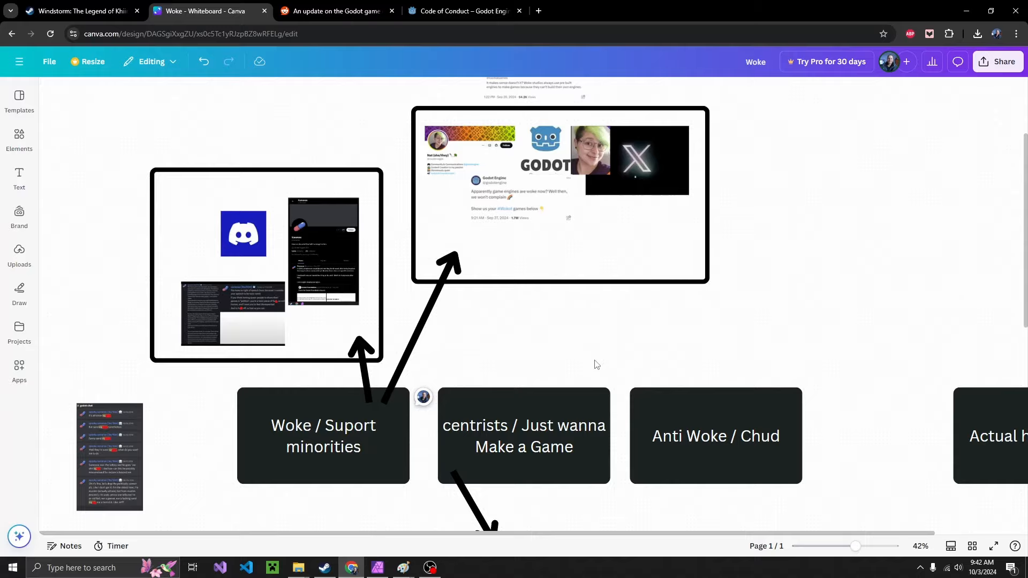
- Scroll the canvas to the Discord logo, Xananax profile and hostile Discord message
{"action": "scroll", "scroll_direction": "down", "scroll_amount": 3}
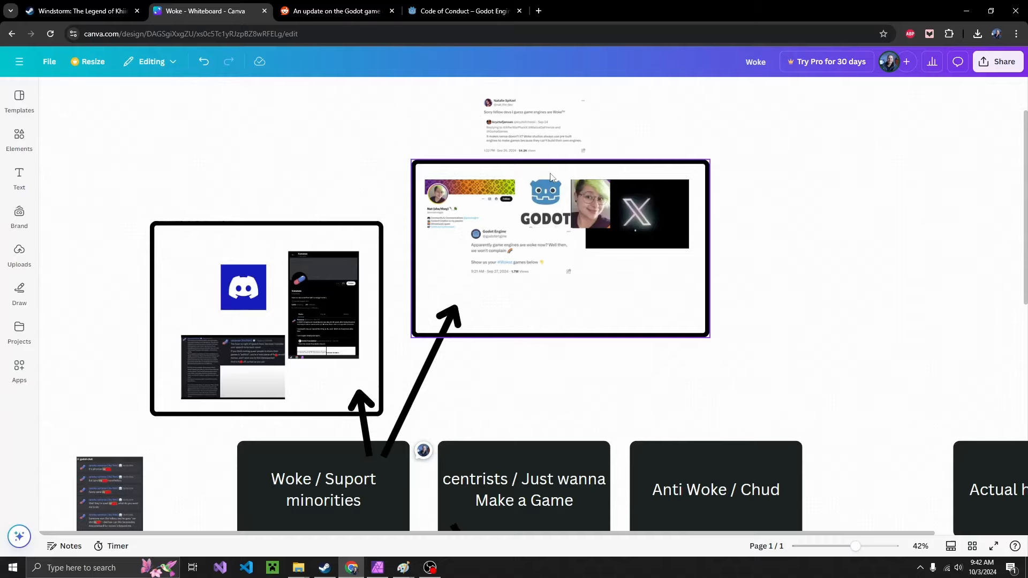
{"action": "scroll", "scroll_direction": "down", "scroll_amount": 3}
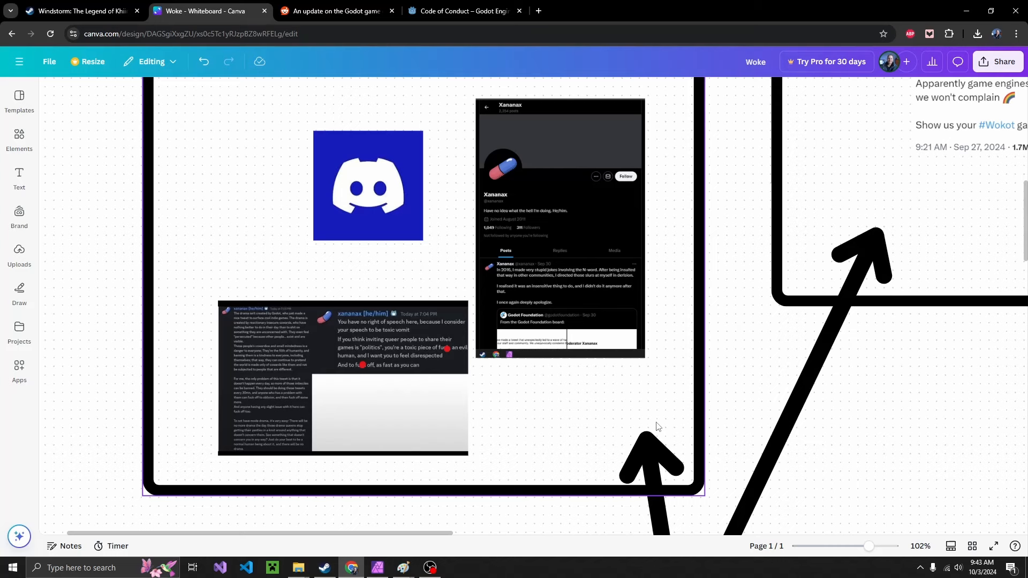
{"action": "left_click_drag", "start_coordinate": [867, 546], "coordinate": [872, 546]}
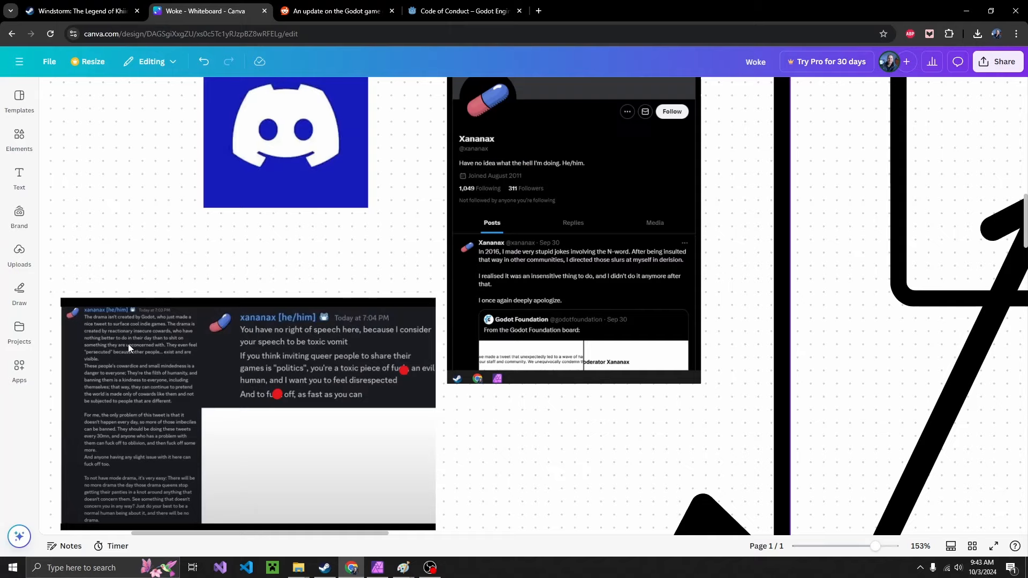
{"action": "mouse_move", "coordinate": [111, 349]}
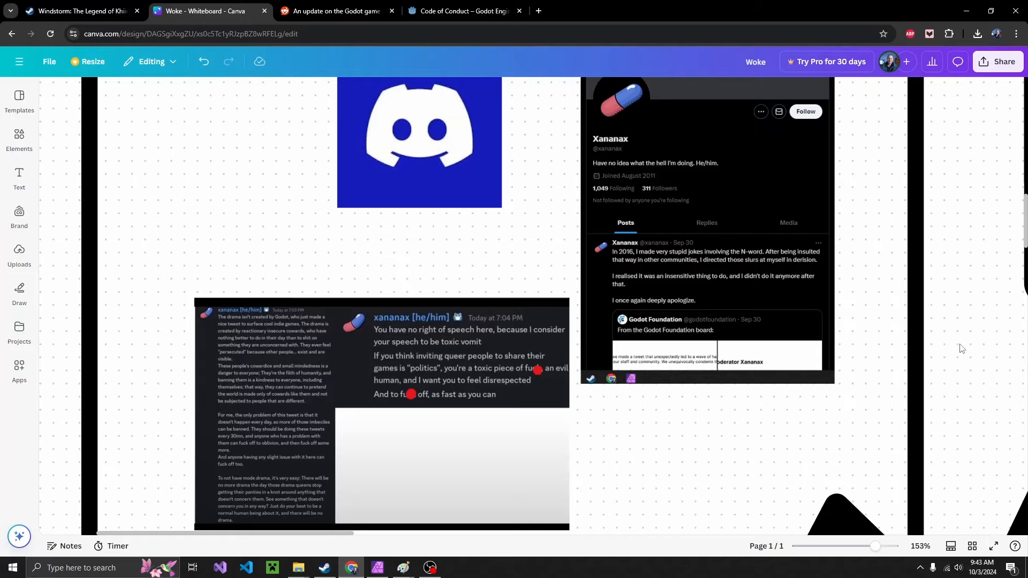
{"action": "mouse_move", "coordinate": [482, 350]}
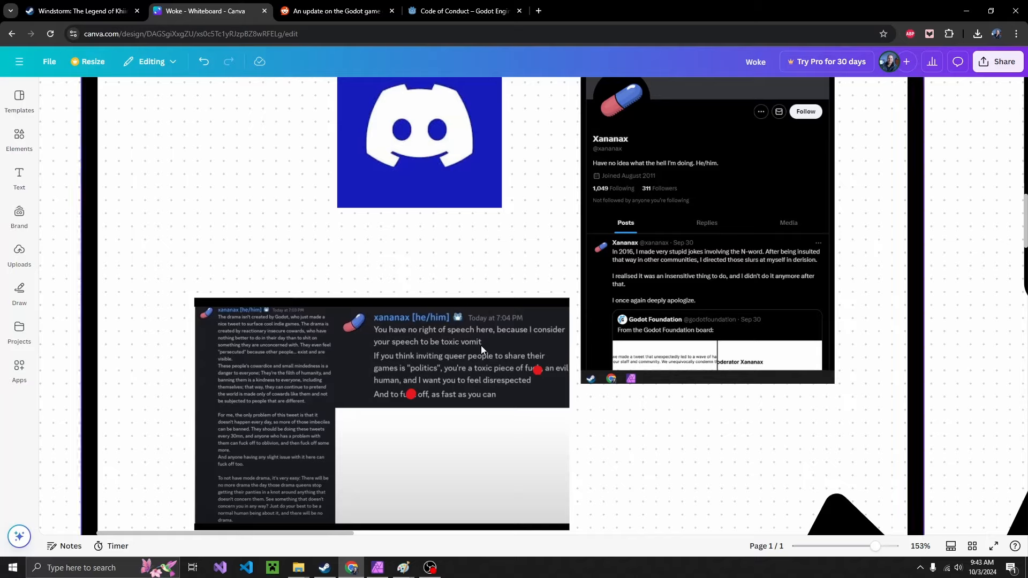
{"action": "mouse_move", "coordinate": [427, 365]}
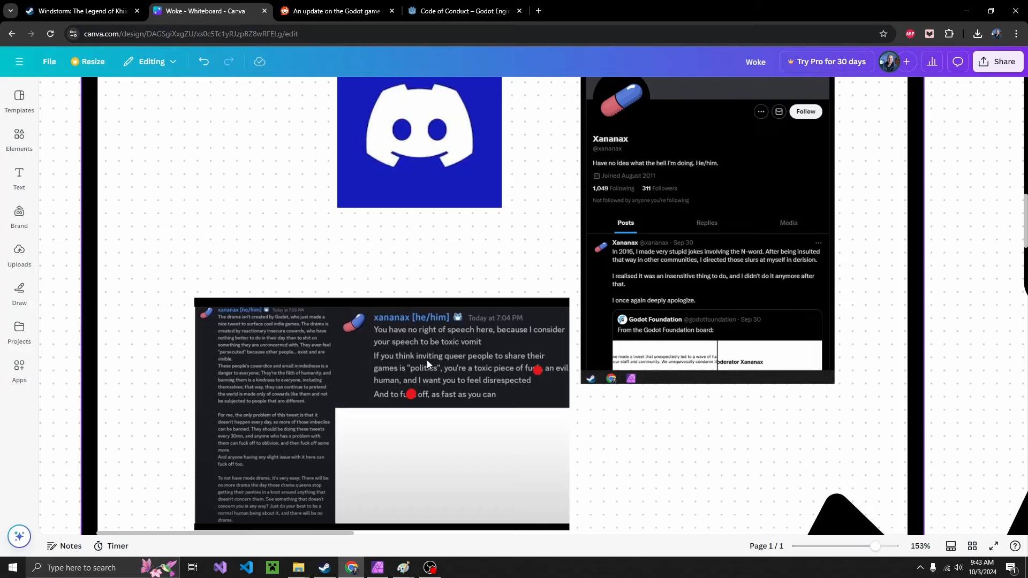
{"action": "mouse_move", "coordinate": [467, 382]}
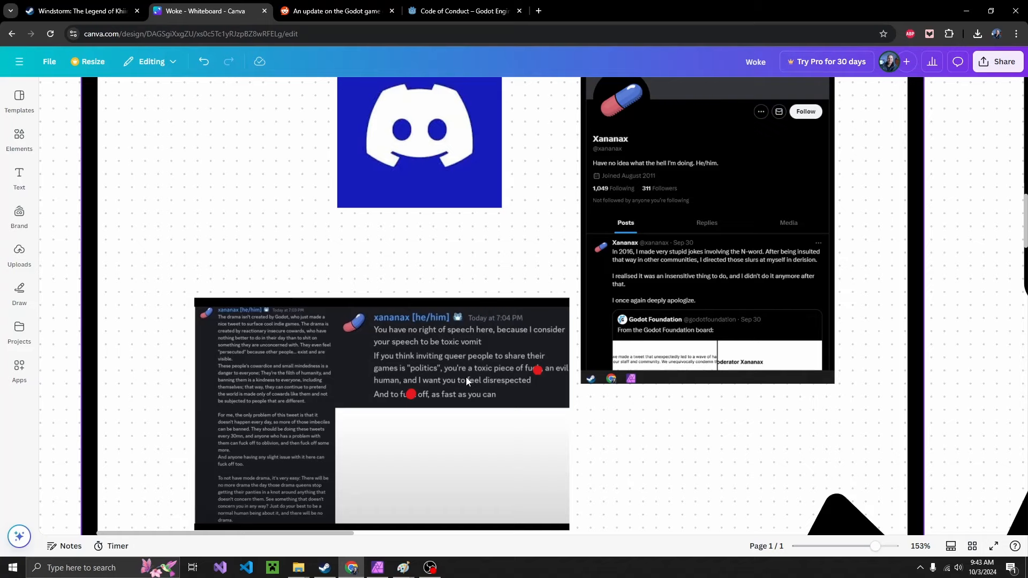
{"action": "mouse_move", "coordinate": [473, 398]}
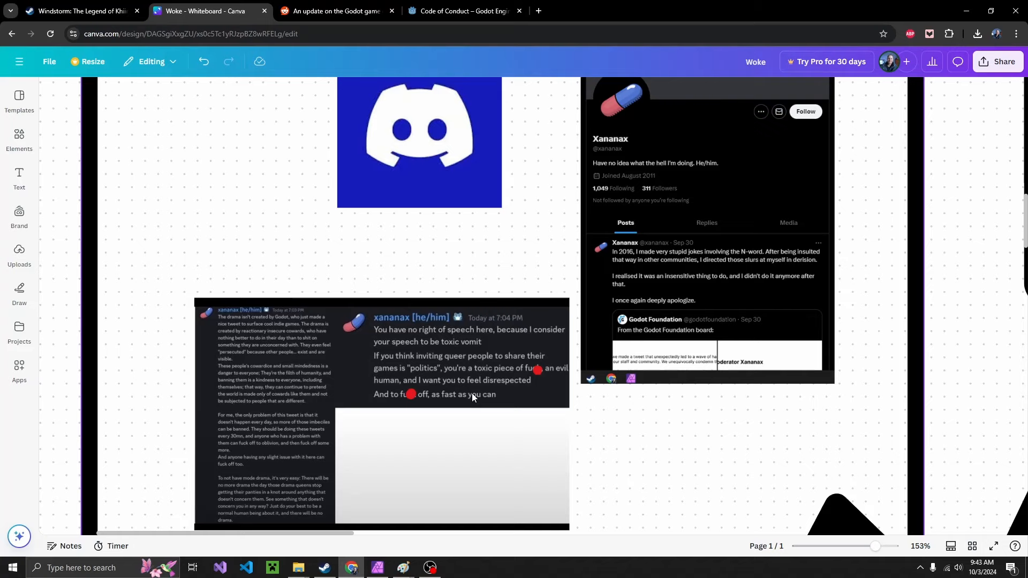
{"action": "mouse_move", "coordinate": [577, 479]}
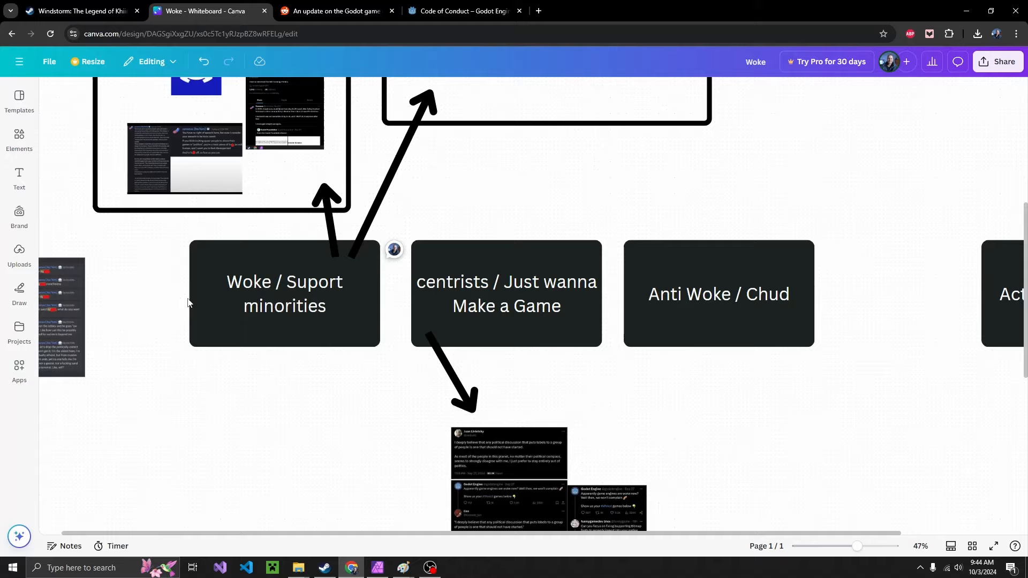
{"action": "mouse_move", "coordinate": [971, 295]}
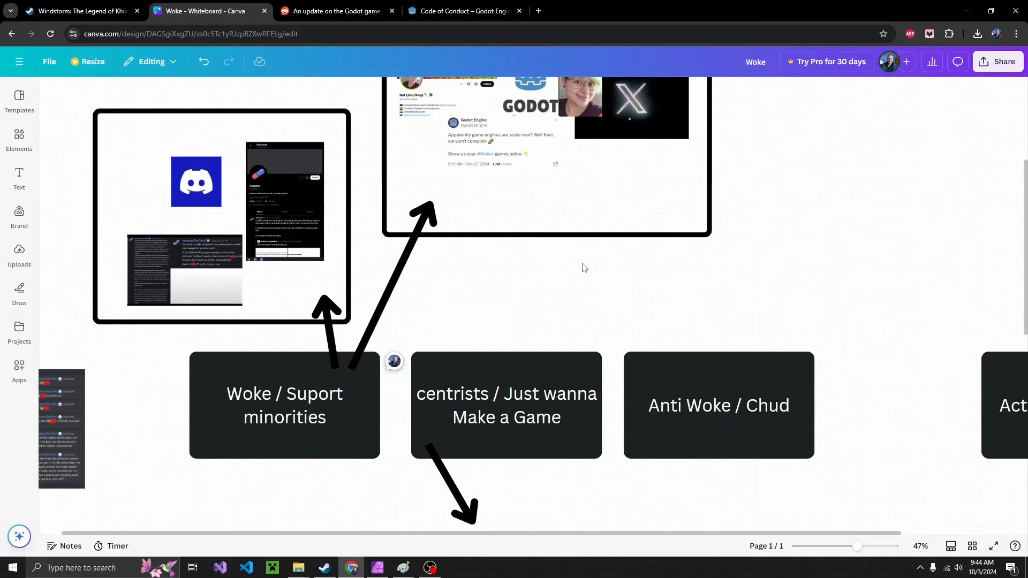
{"action": "mouse_move", "coordinate": [544, 235]}
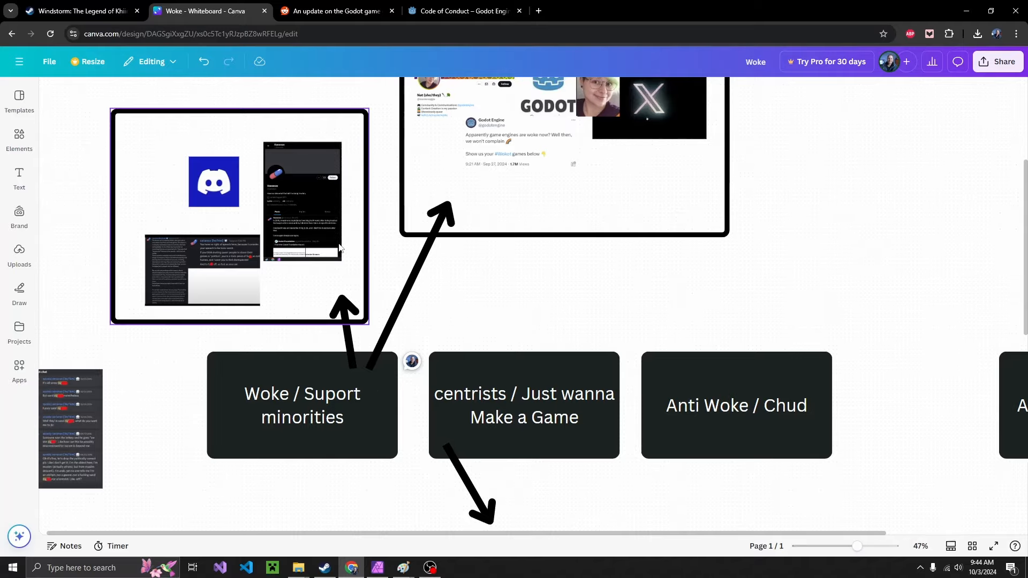
{"action": "mouse_move", "coordinate": [178, 240]}
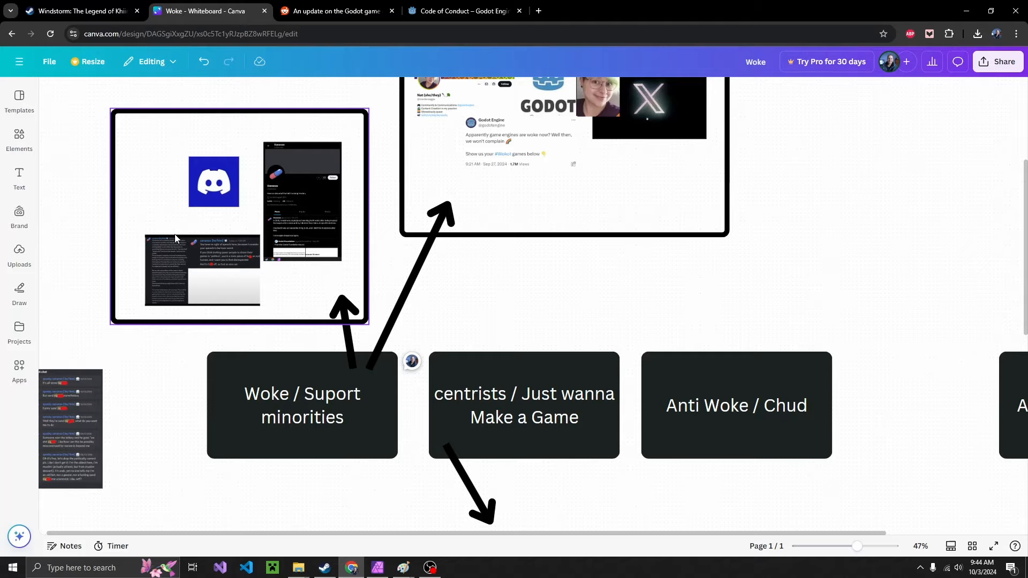
- Scroll to Juan Linietsky's tweet and the woke-engines replies below the centrists box
{"action": "scroll", "scroll_direction": "down", "scroll_amount": 3}
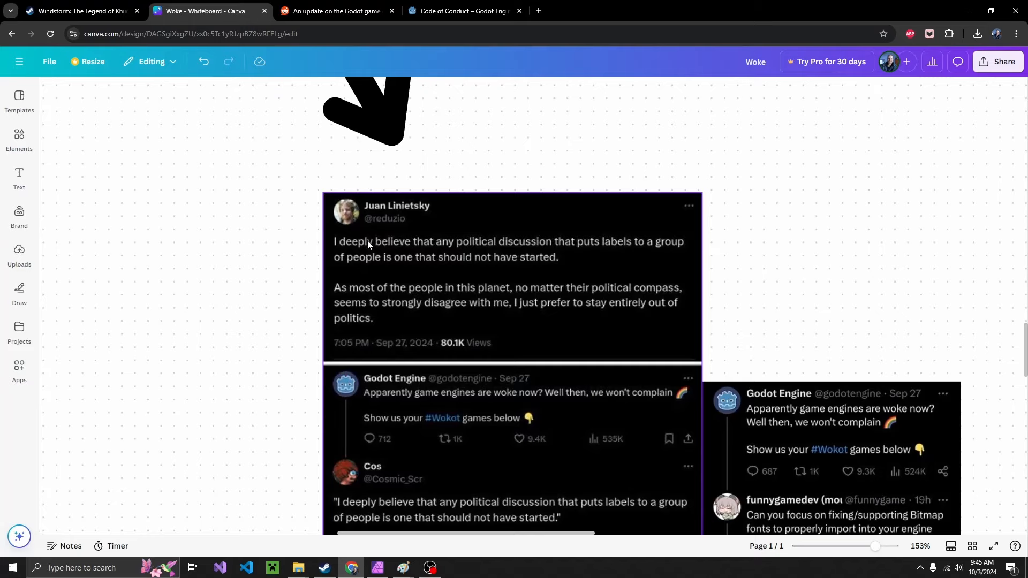
{"action": "mouse_move", "coordinate": [319, 262]}
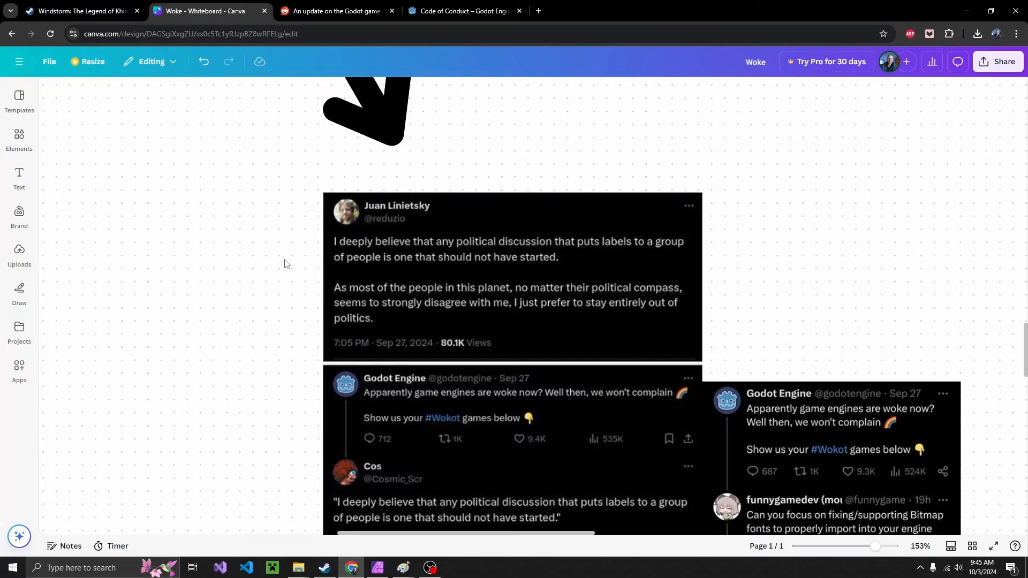
{"action": "mouse_move", "coordinate": [283, 264]}
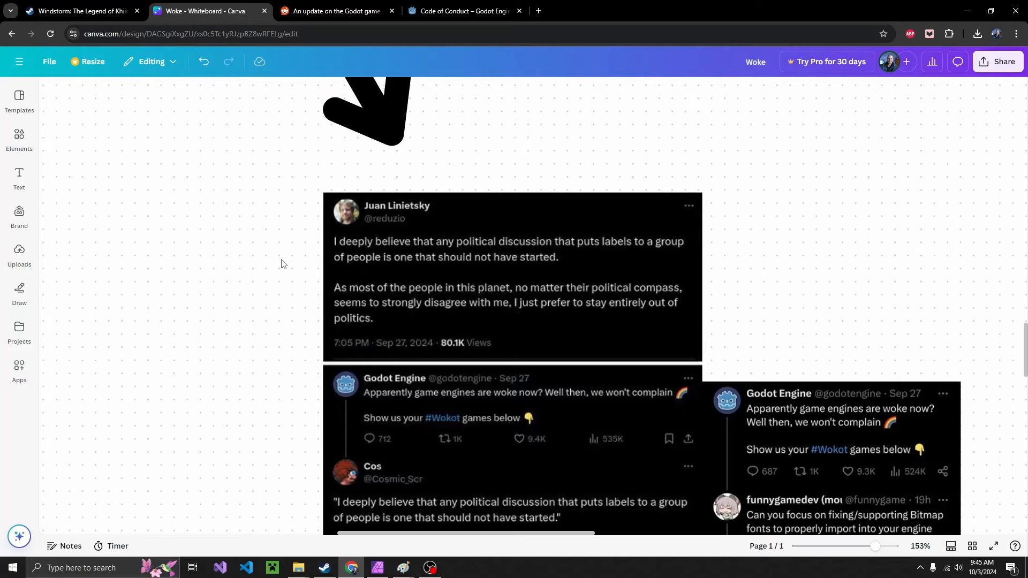
{"action": "left_click", "coordinate": [511, 280]}
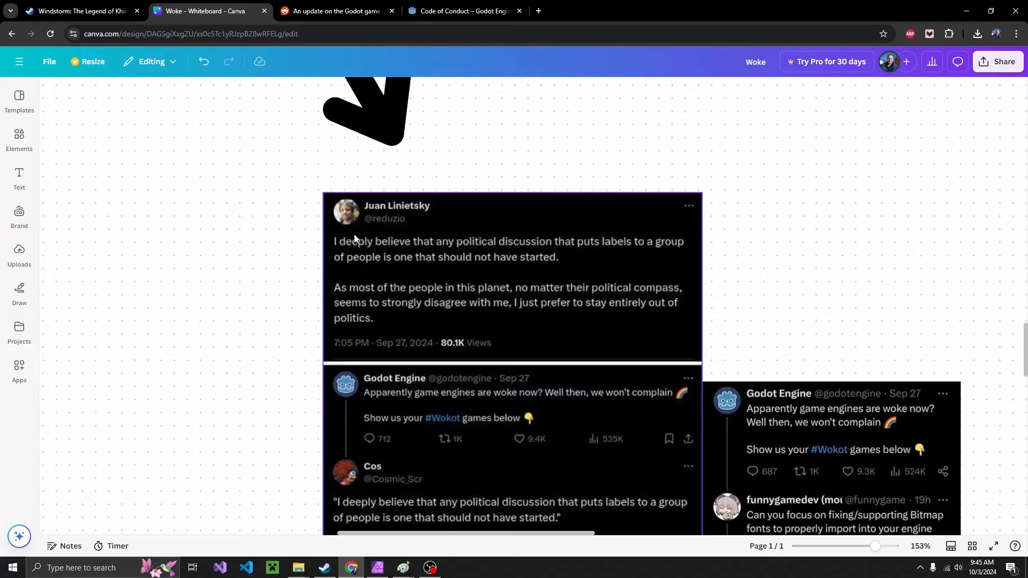
{"action": "mouse_move", "coordinate": [426, 328]}
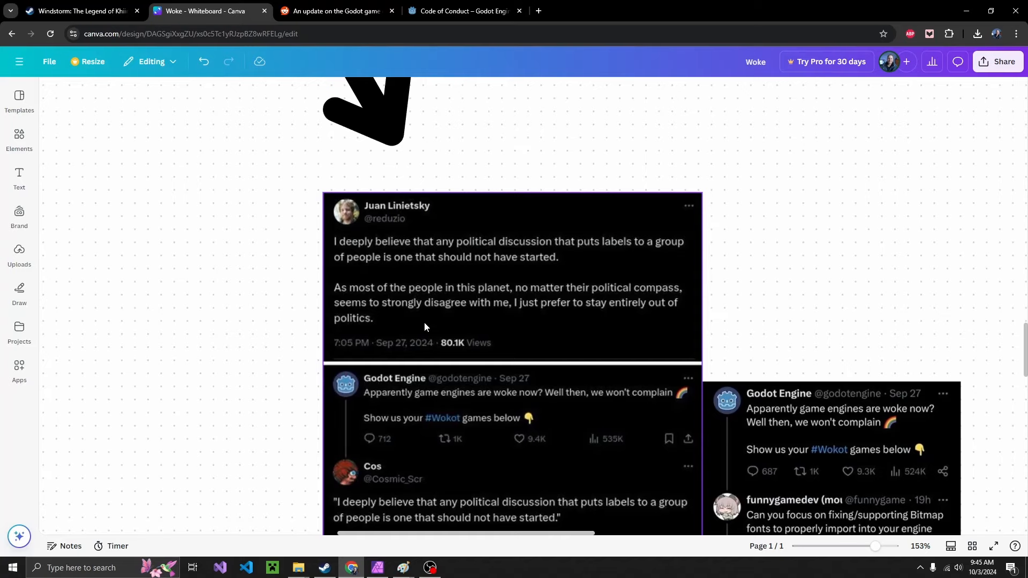
{"action": "scroll", "scroll_direction": "down", "scroll_amount": 3}
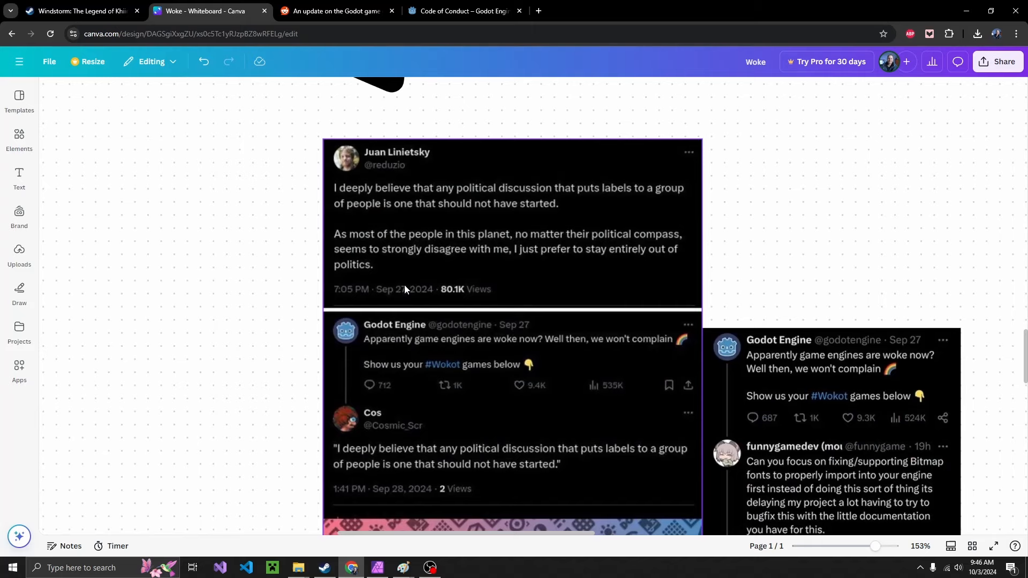
{"action": "mouse_move", "coordinate": [341, 437]}
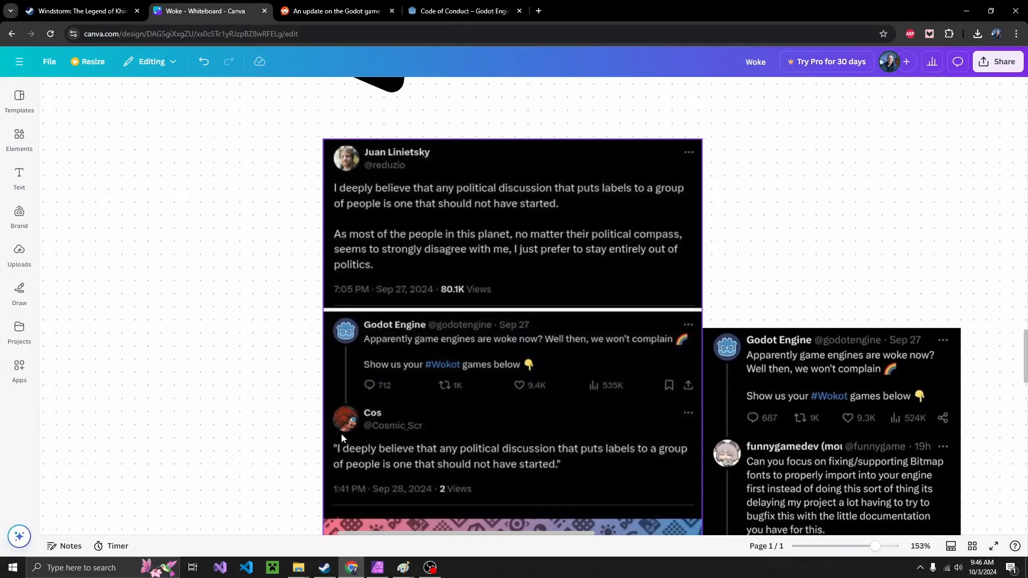
{"action": "scroll", "scroll_direction": "down", "scroll_amount": 3}
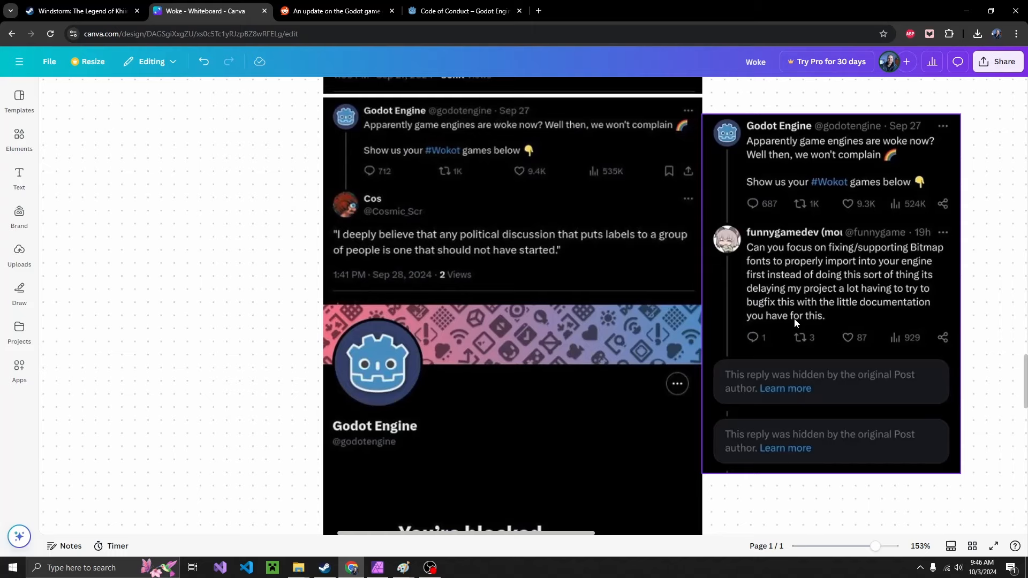
{"action": "mouse_move", "coordinate": [856, 282]}
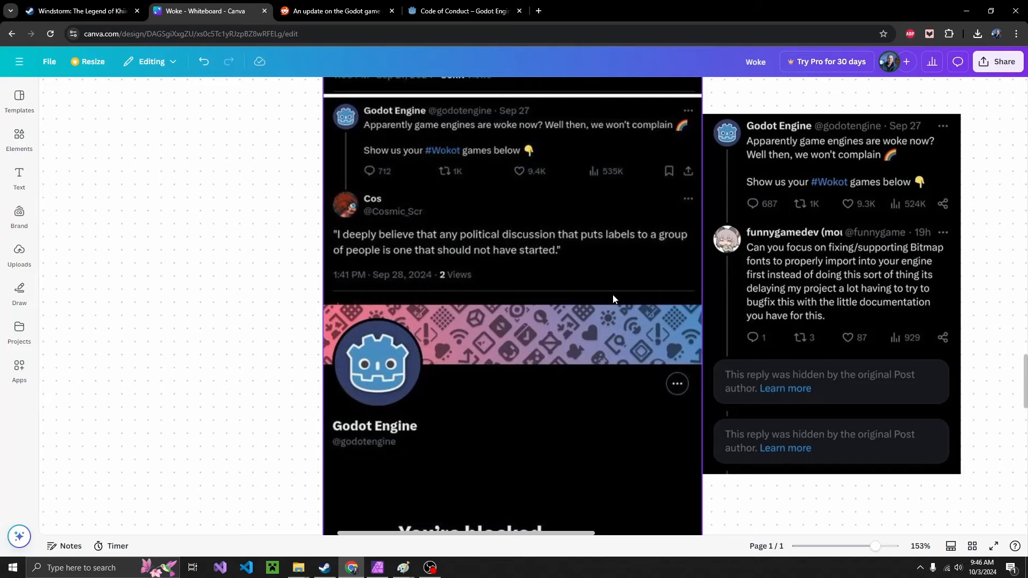
{"action": "scroll", "scroll_direction": "down", "scroll_amount": 3}
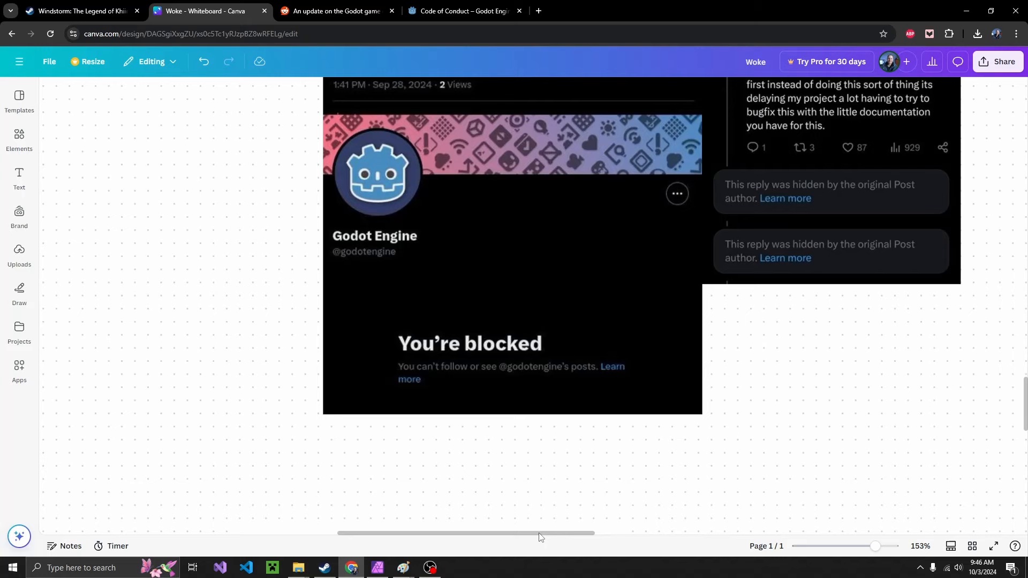
{"action": "scroll", "scroll_direction": "down", "scroll_amount": 3}
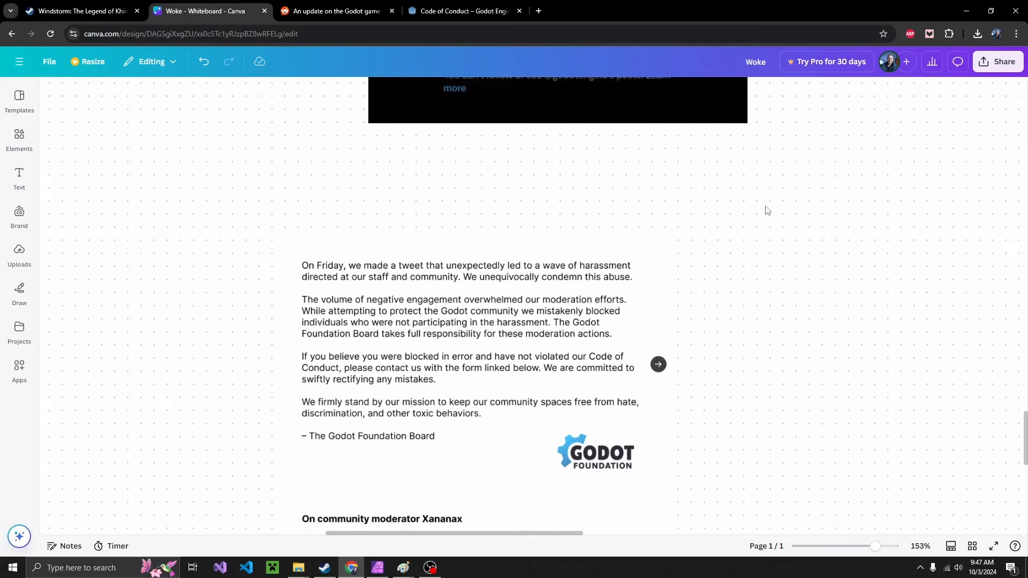
{"action": "mouse_move", "coordinate": [900, 241]}
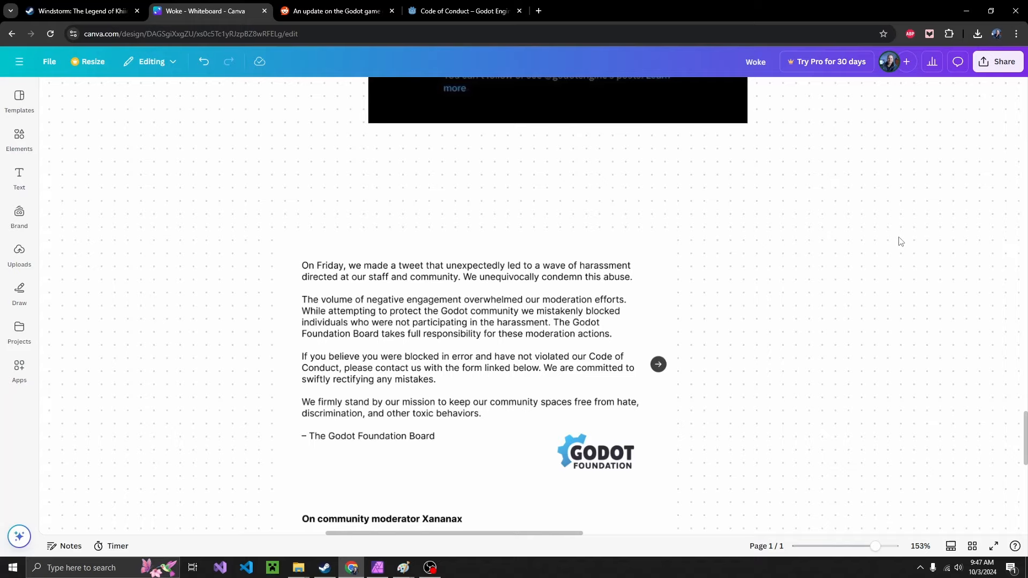
{"action": "mouse_move", "coordinate": [275, 320]}
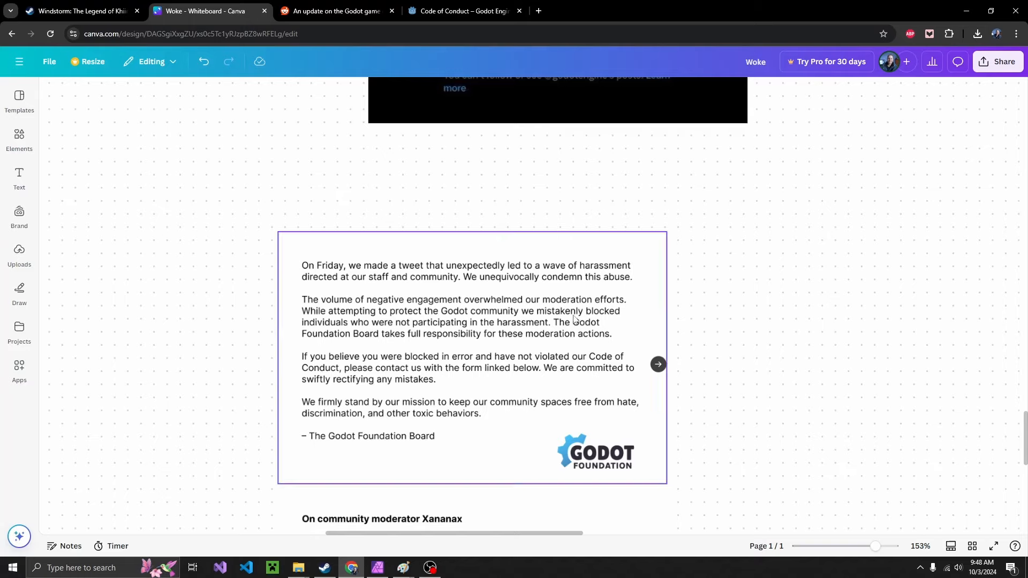
{"action": "mouse_move", "coordinate": [543, 317]}
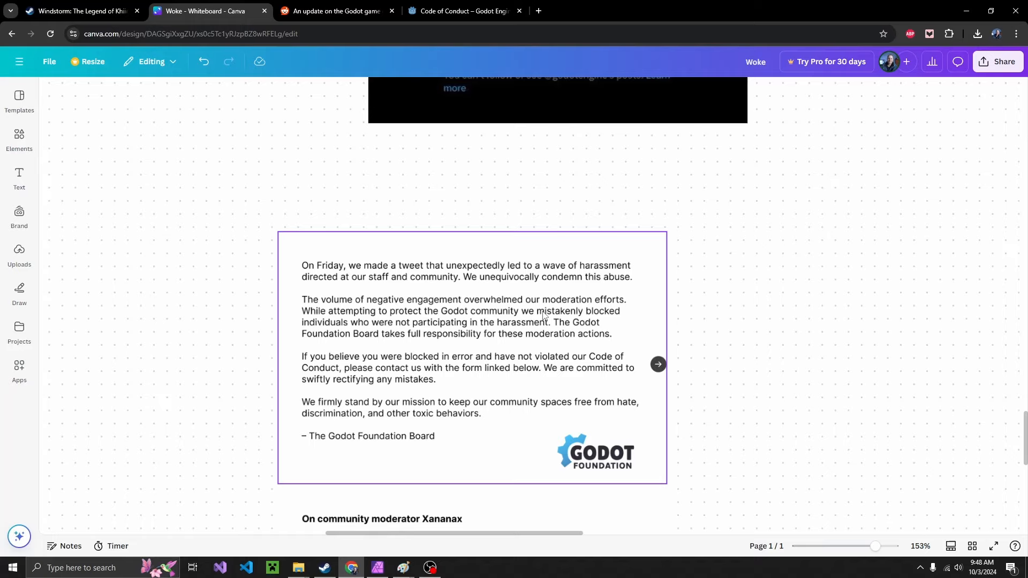
{"action": "mouse_move", "coordinate": [470, 455]}
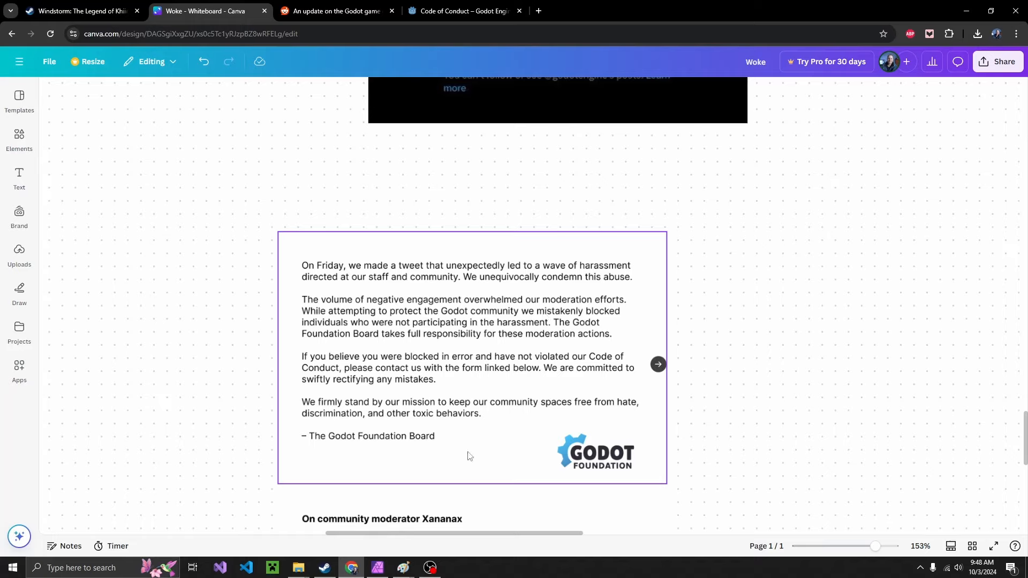
{"action": "mouse_move", "coordinate": [505, 399]}
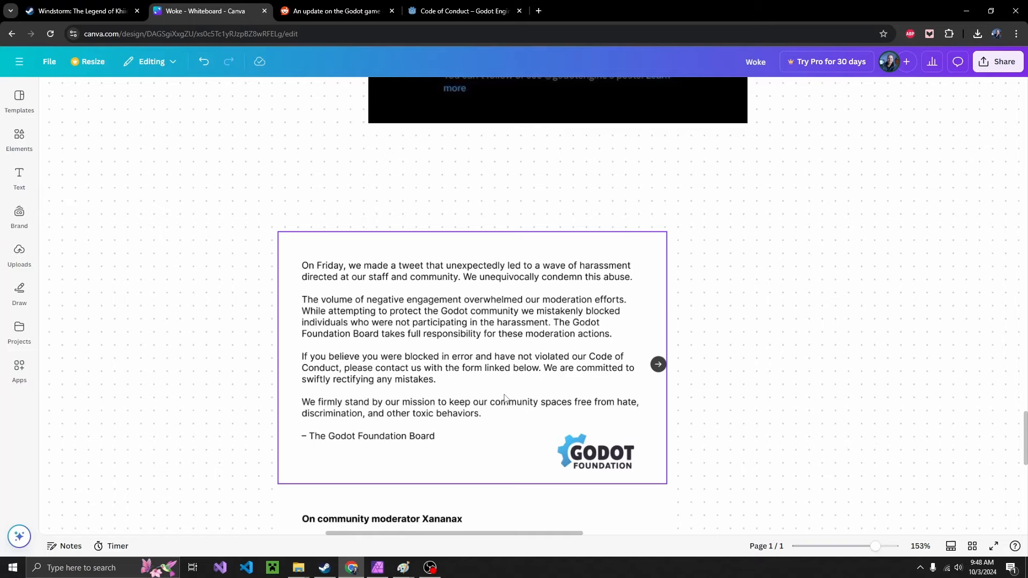
{"action": "scroll", "scroll_direction": "up", "scroll_amount": 3}
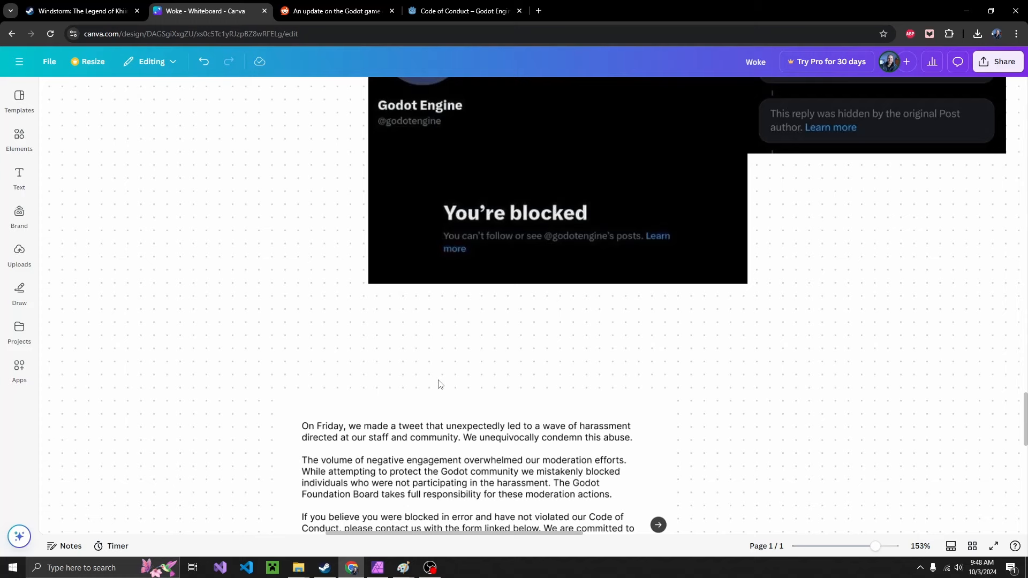
{"action": "scroll", "scroll_direction": "down", "scroll_amount": 3}
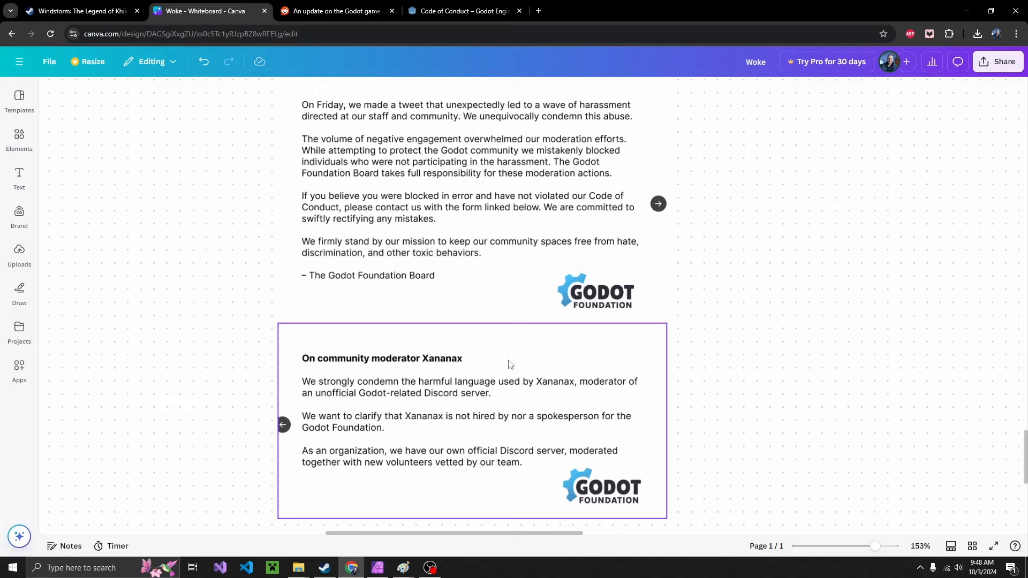
{"action": "mouse_move", "coordinate": [517, 405]}
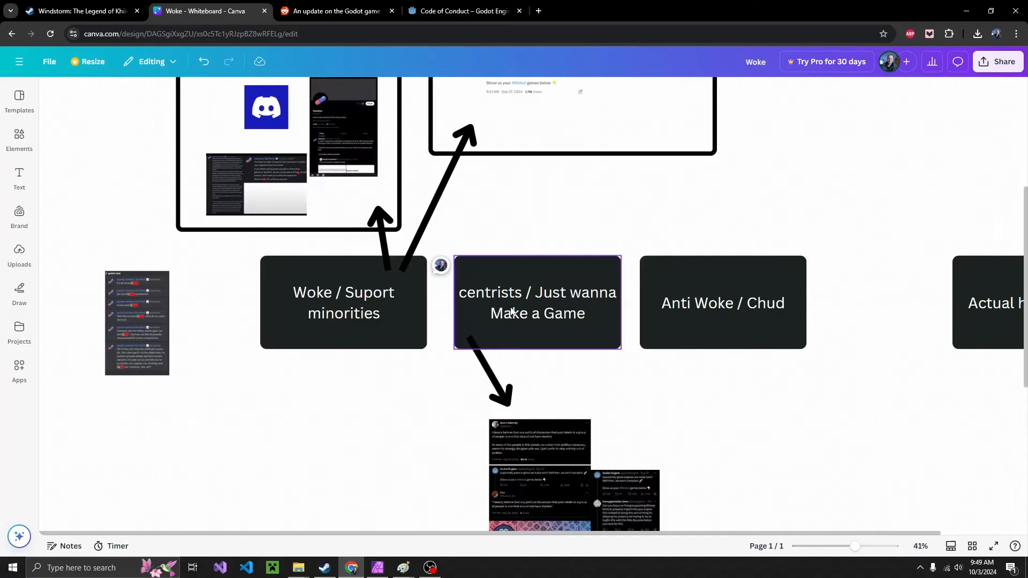
{"action": "left_click", "coordinate": [537, 202]}
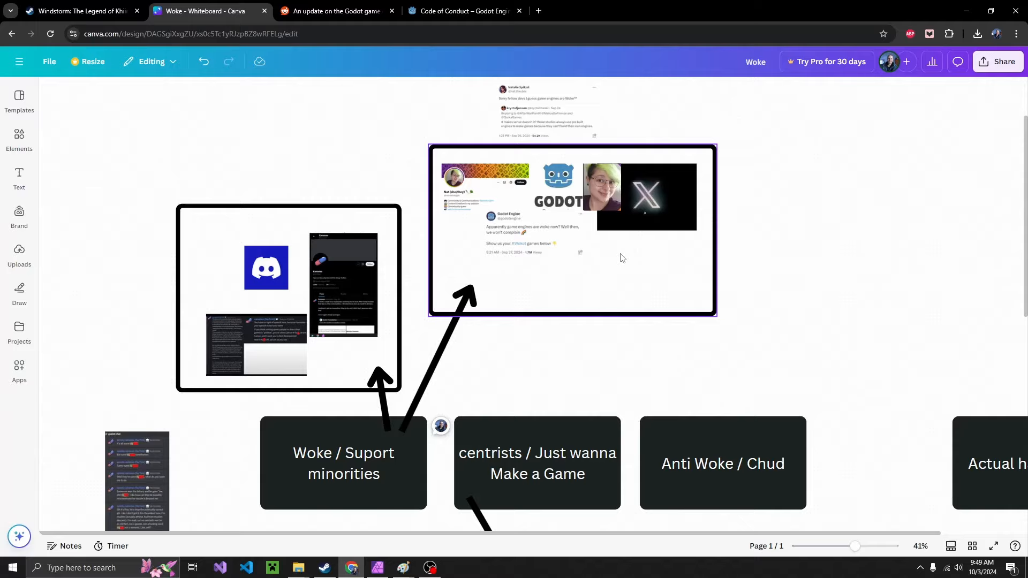
{"action": "scroll", "scroll_direction": "down", "scroll_amount": 3}
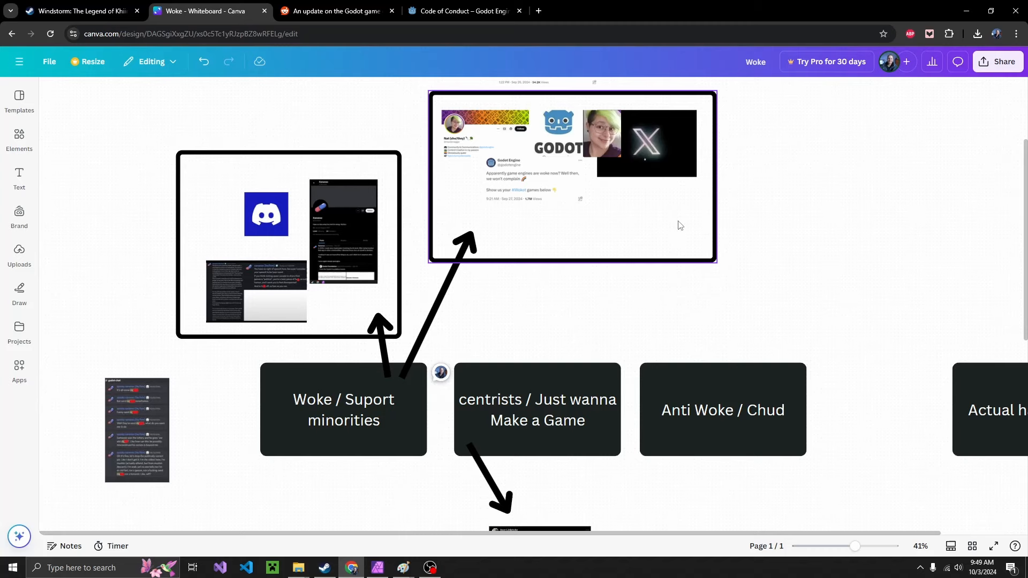
{"action": "left_click", "coordinate": [338, 10]}
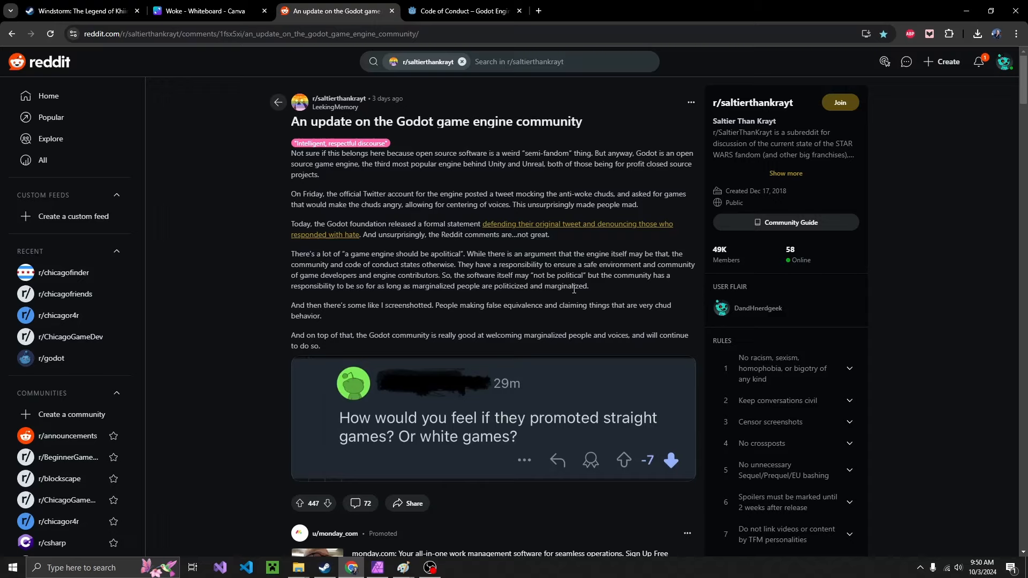
{"action": "mouse_move", "coordinate": [282, 307]}
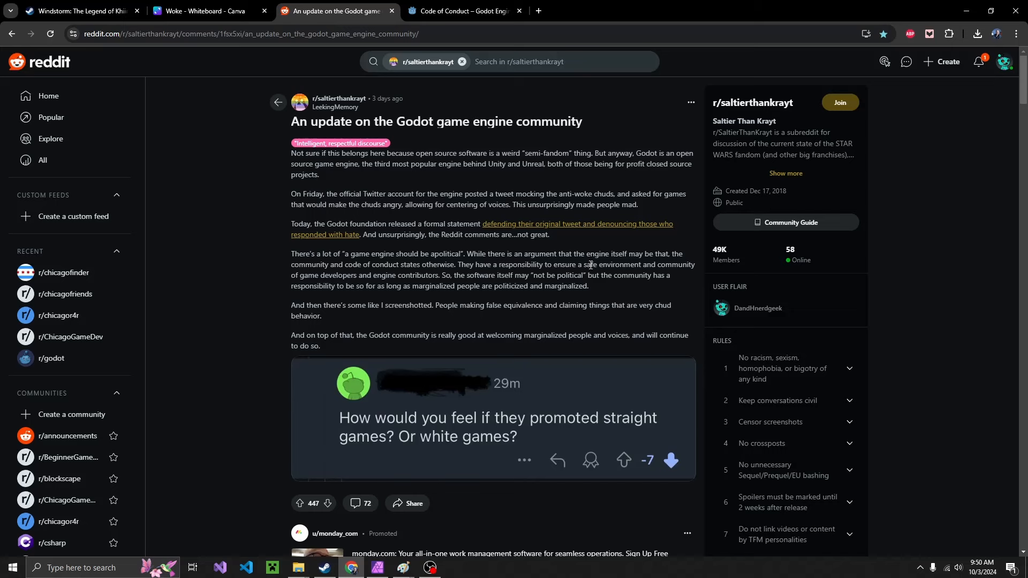
{"action": "scroll", "scroll_direction": "down", "scroll_amount": 3}
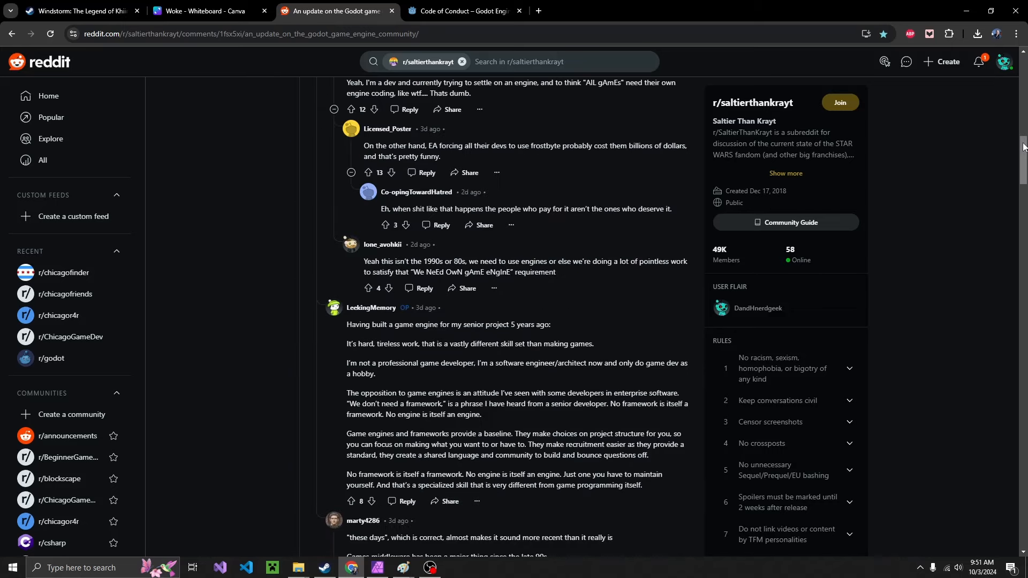
{"action": "scroll", "scroll_direction": "down", "scroll_amount": 3}
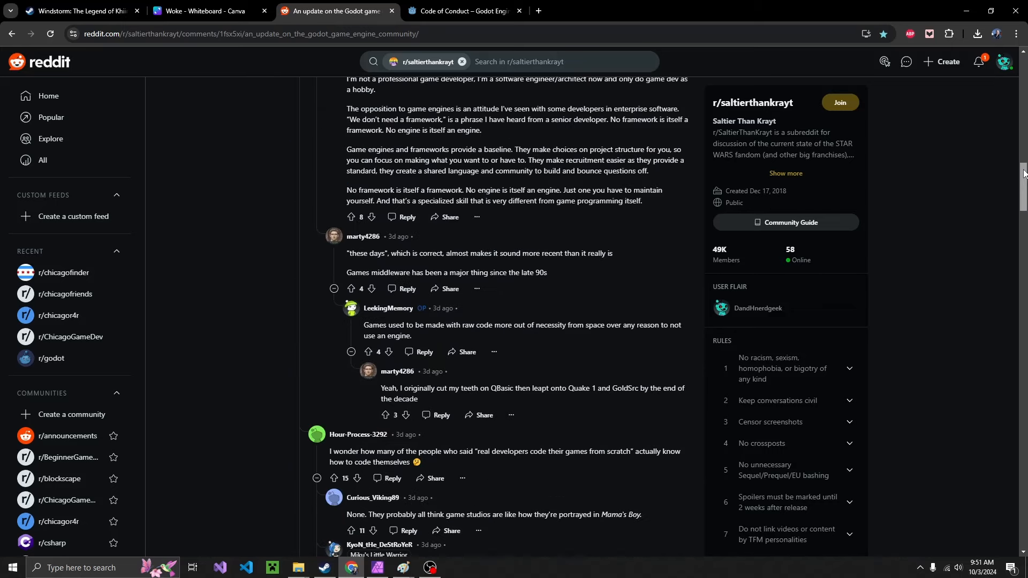
{"action": "scroll", "scroll_direction": "down", "scroll_amount": 3}
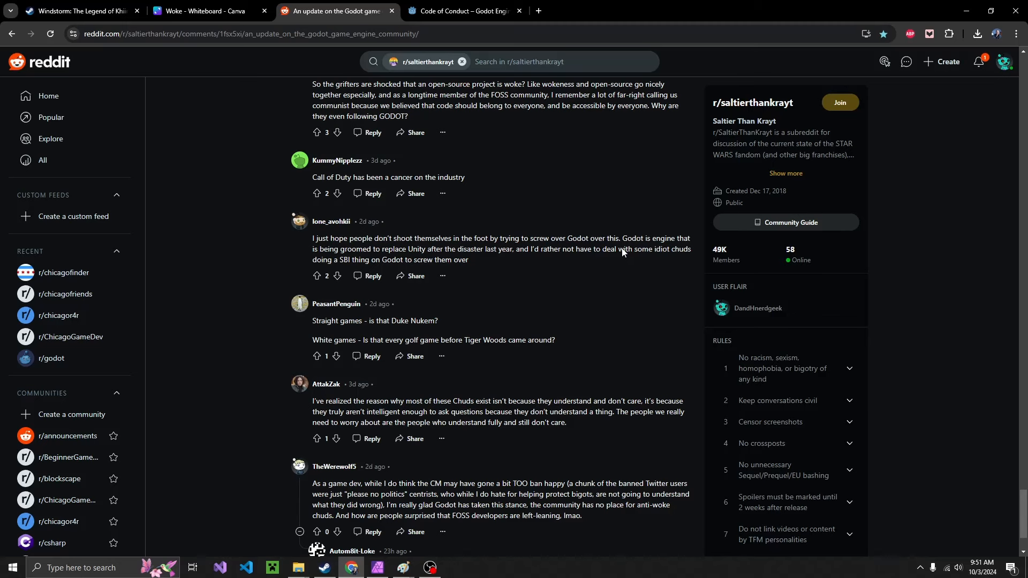
{"action": "scroll", "scroll_direction": "down", "scroll_amount": 3}
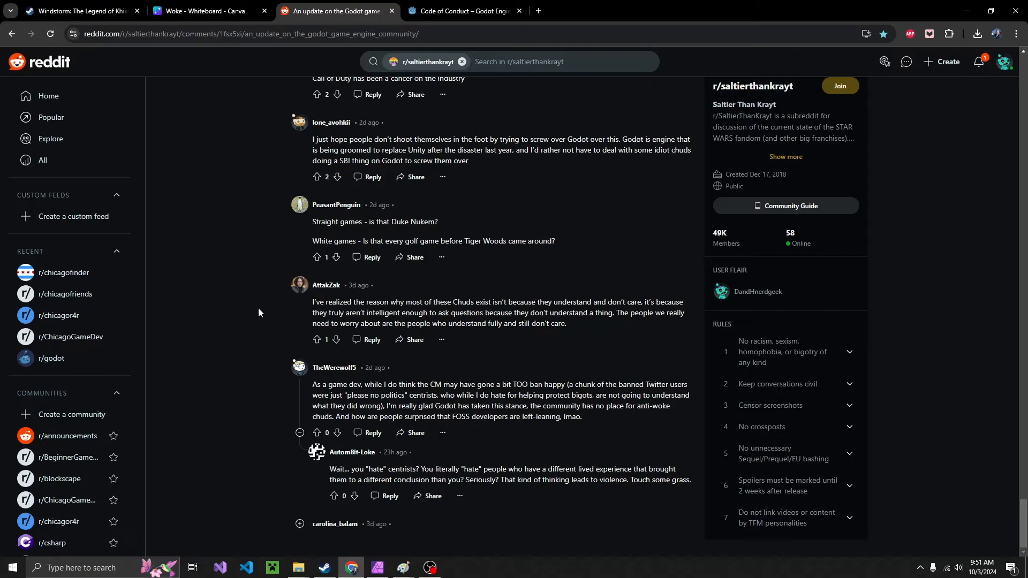
{"action": "mouse_move", "coordinate": [284, 390]}
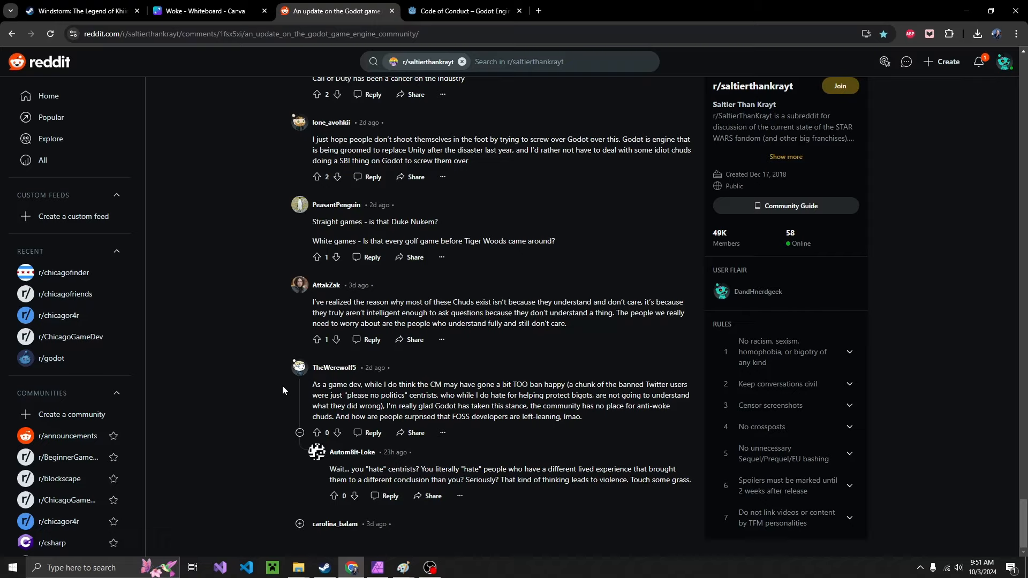
{"action": "mouse_move", "coordinate": [274, 416]}
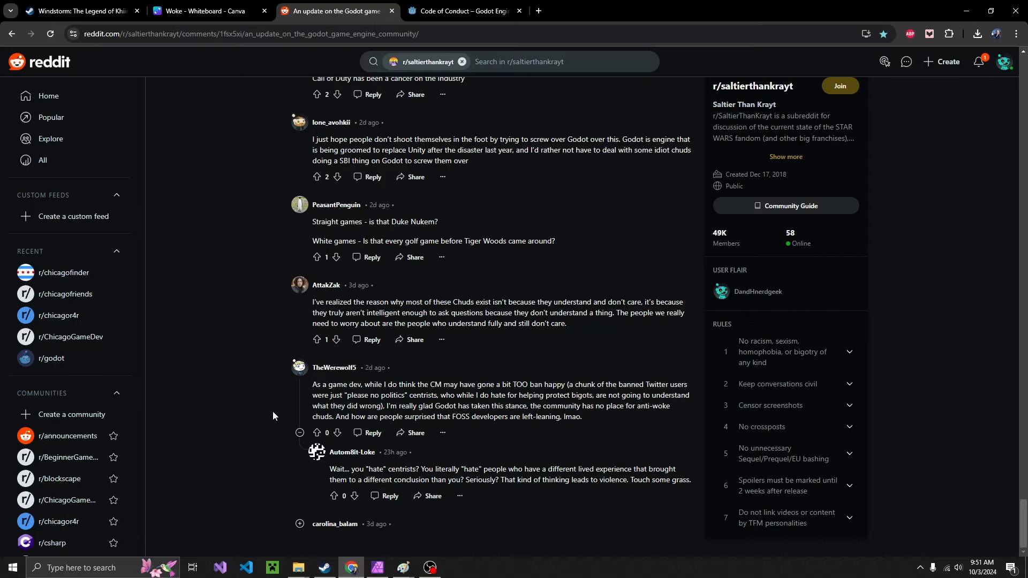
{"action": "mouse_move", "coordinate": [414, 101]}
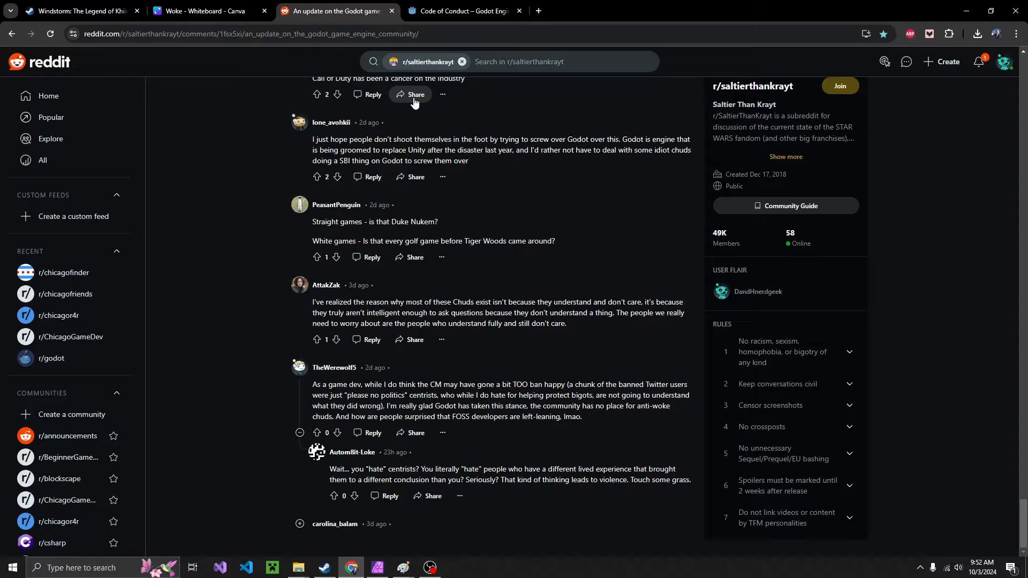
{"action": "left_click", "coordinate": [456, 10]}
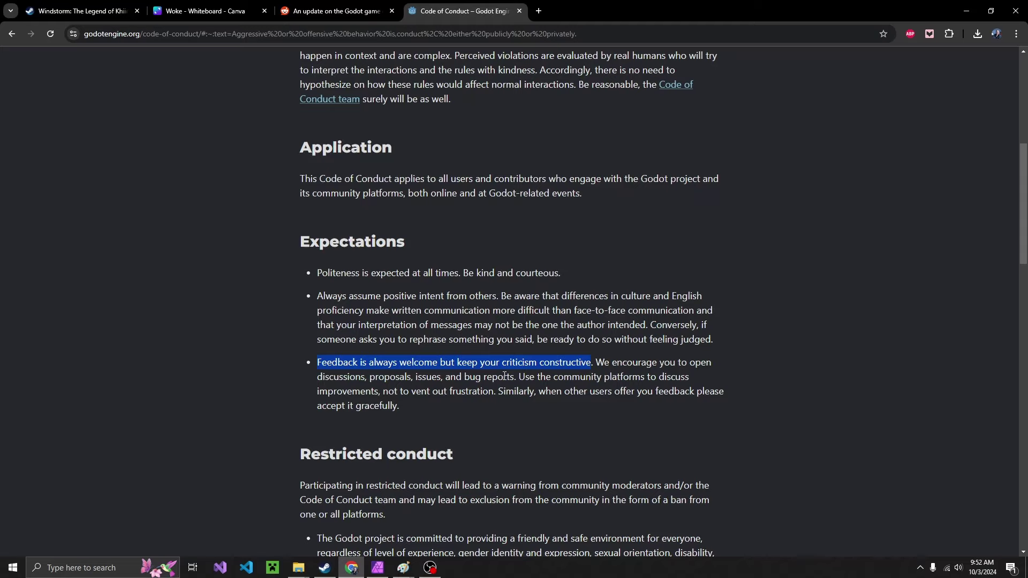
- Scroll through the Code of Conduct's aggressive and offensive behavior rules, then back to the whiteboard
{"action": "scroll", "scroll_direction": "down", "scroll_amount": 3}
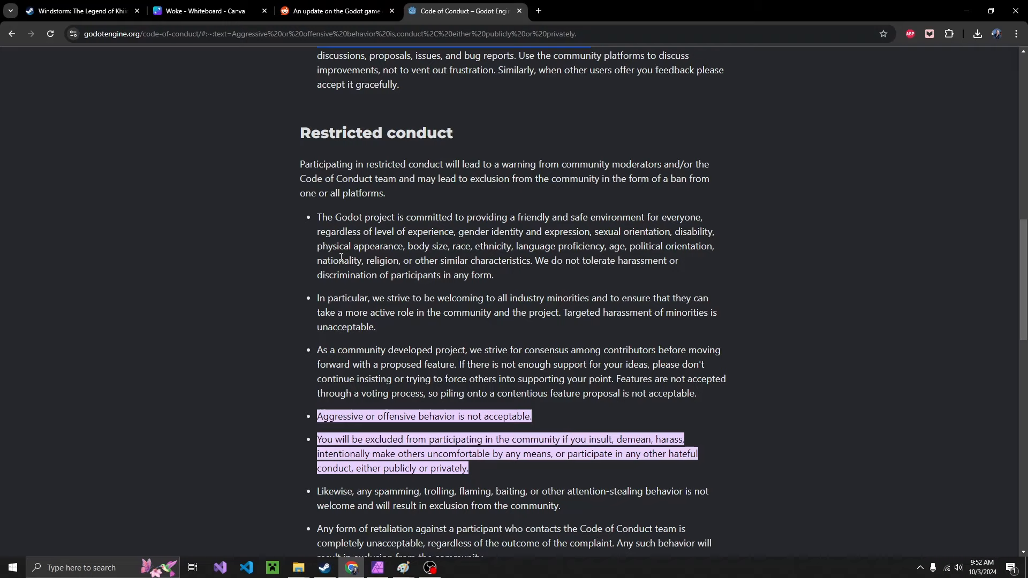
{"action": "mouse_move", "coordinate": [673, 222]}
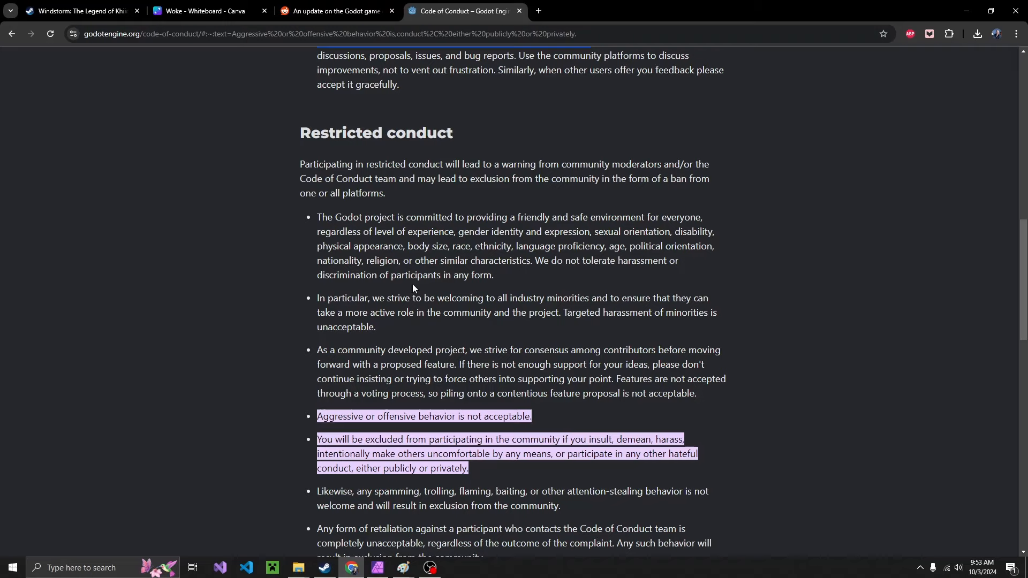
{"action": "mouse_move", "coordinate": [289, 261]}
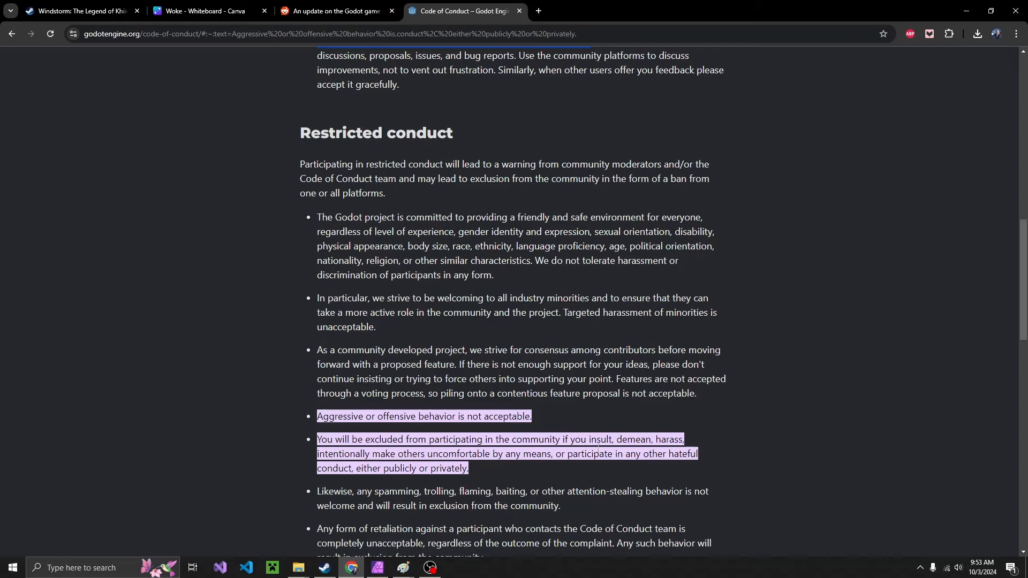
{"action": "mouse_move", "coordinate": [494, 469]}
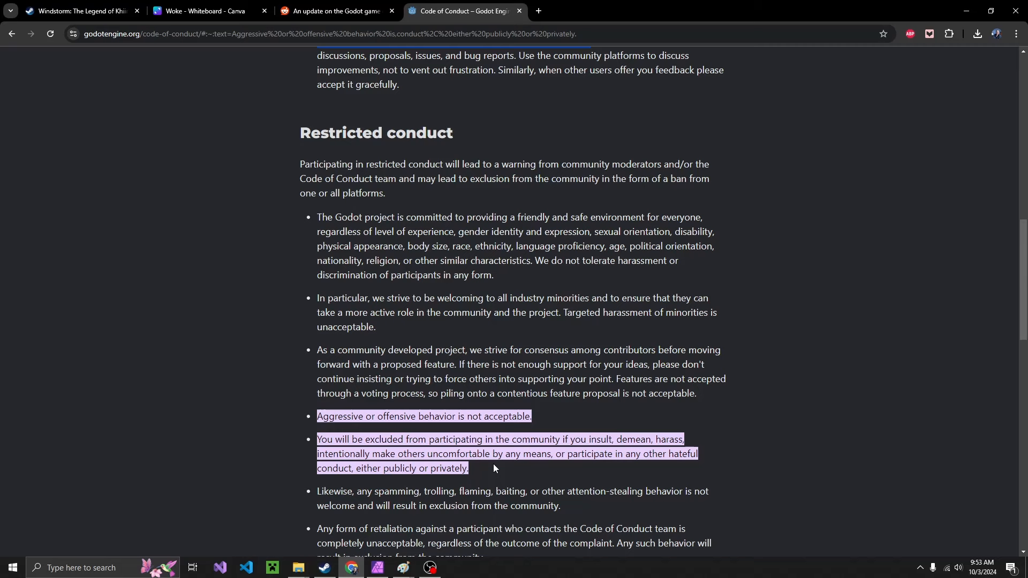
{"action": "scroll", "scroll_direction": "down", "scroll_amount": 3}
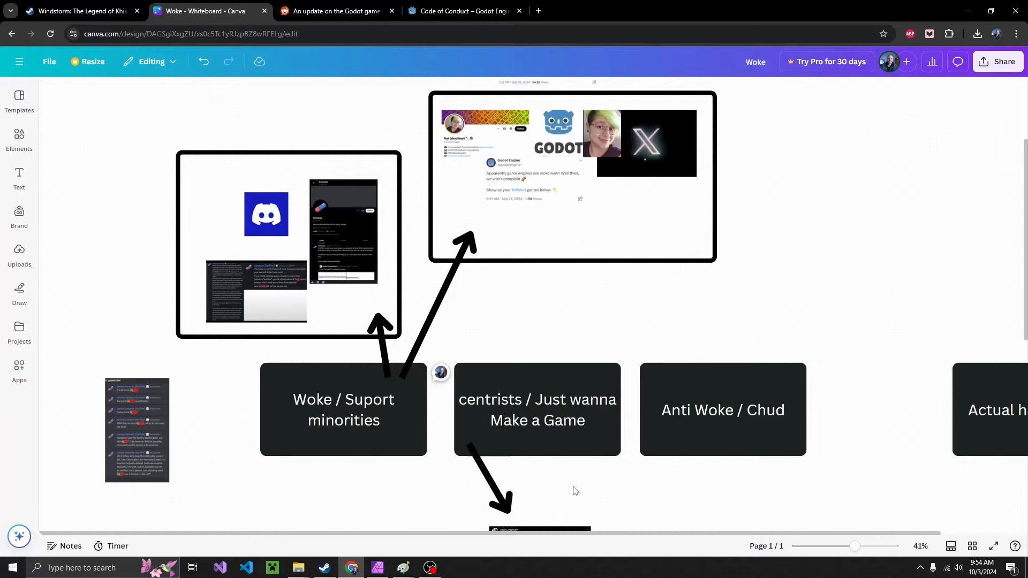
{"action": "mouse_move", "coordinate": [434, 530]}
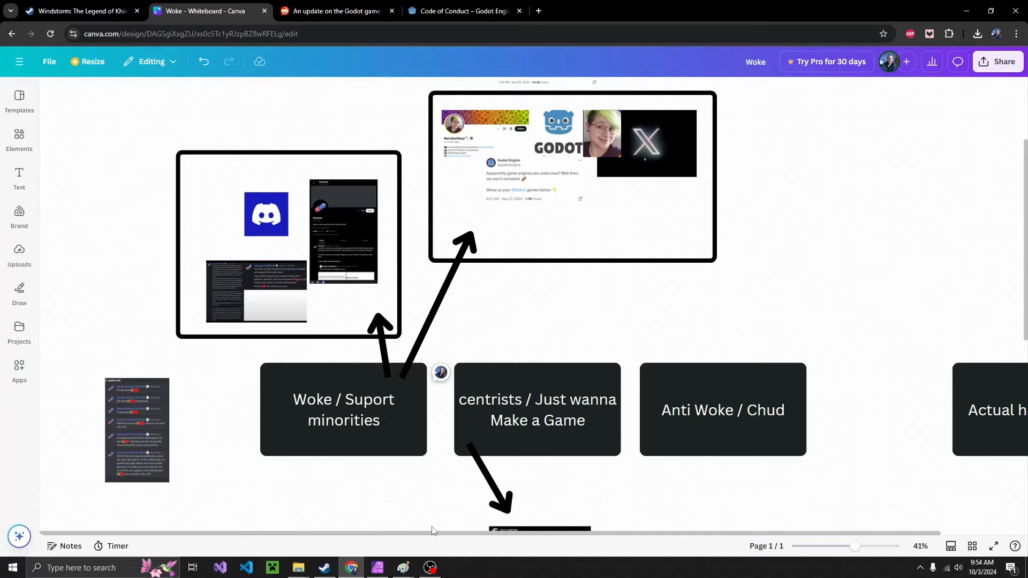
{"action": "mouse_move", "coordinate": [474, 491]}
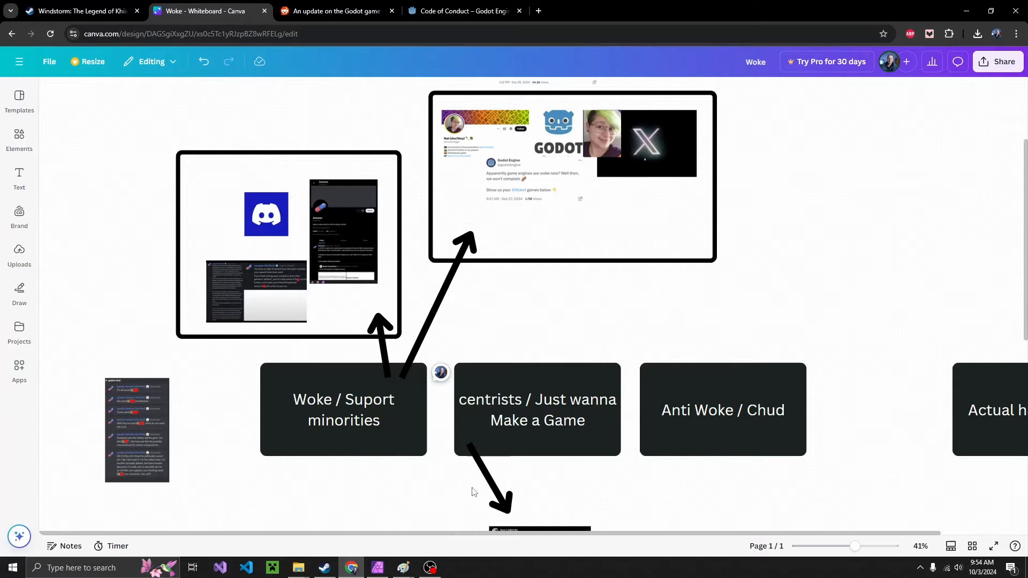